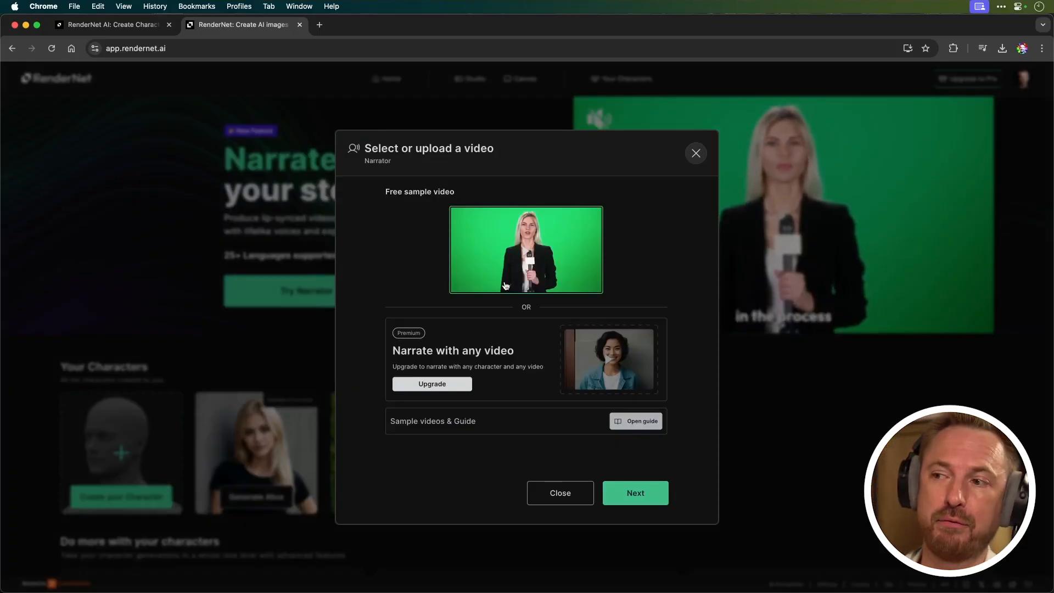
Generate the sample presenter with Alice's voice saying 'You should subscribe to Creator Magic. It's really cool!'.
click(634, 493)
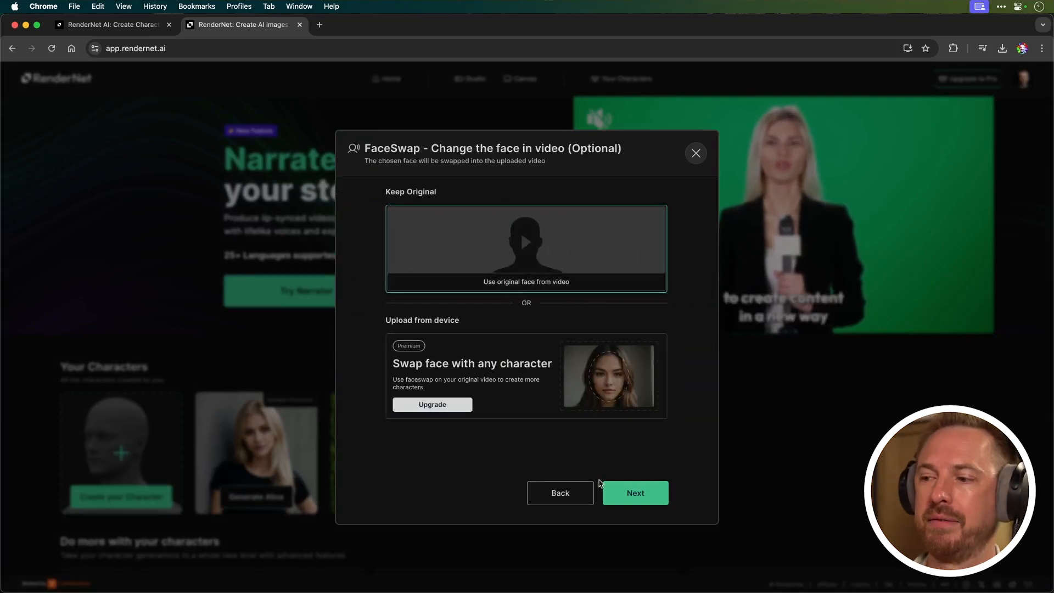
click(634, 493)
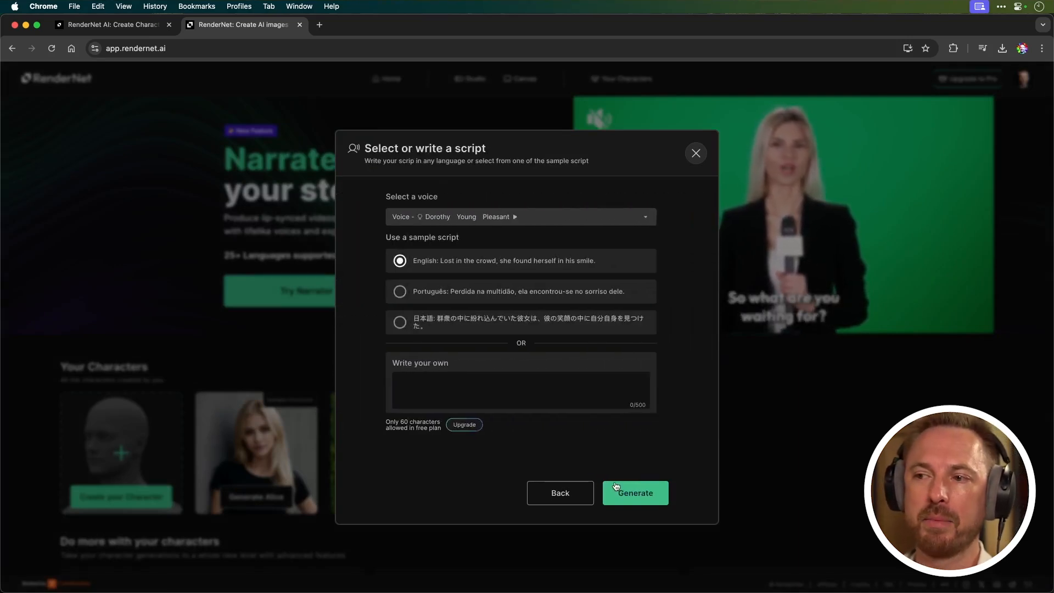
click(519, 216)
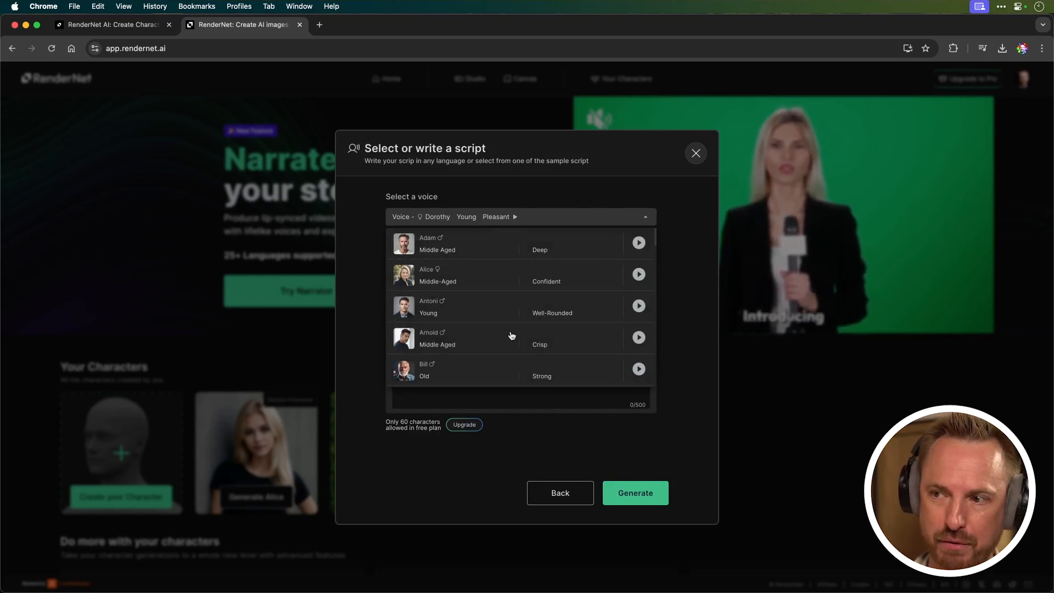
click(637, 275)
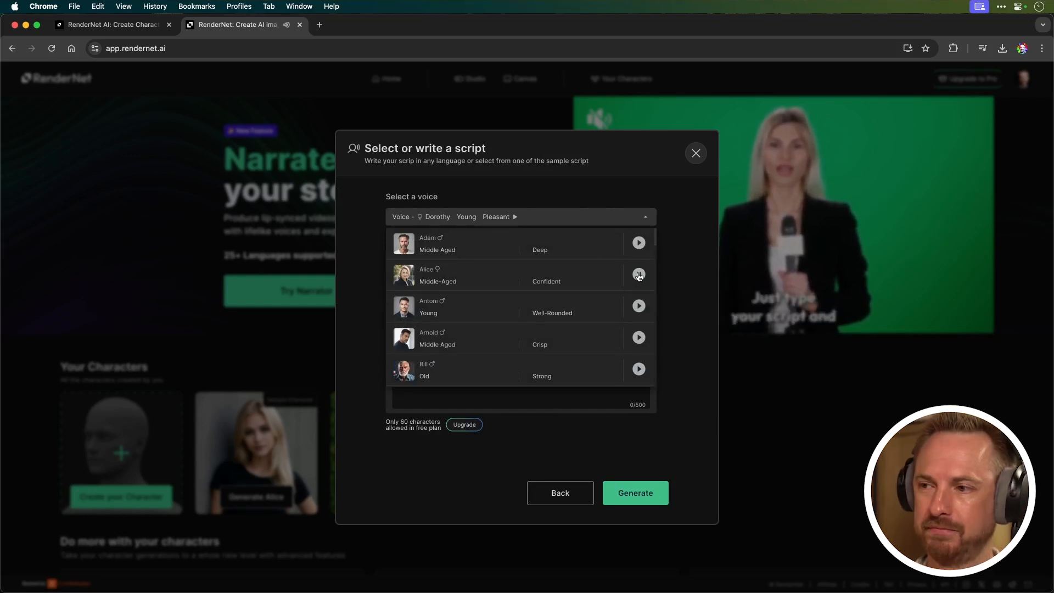
click(637, 275)
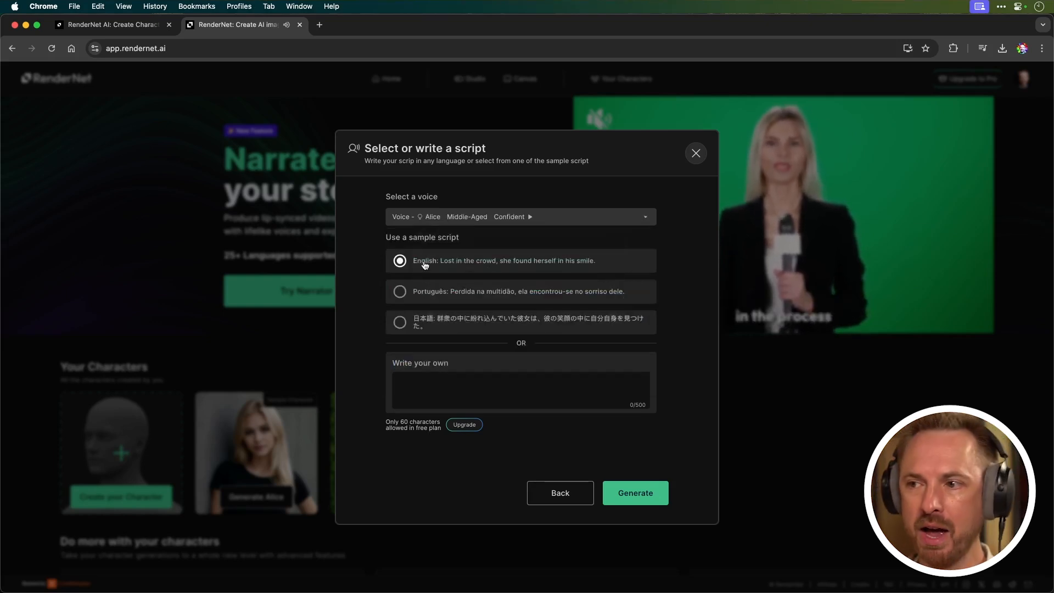
mouse_move(438, 391)
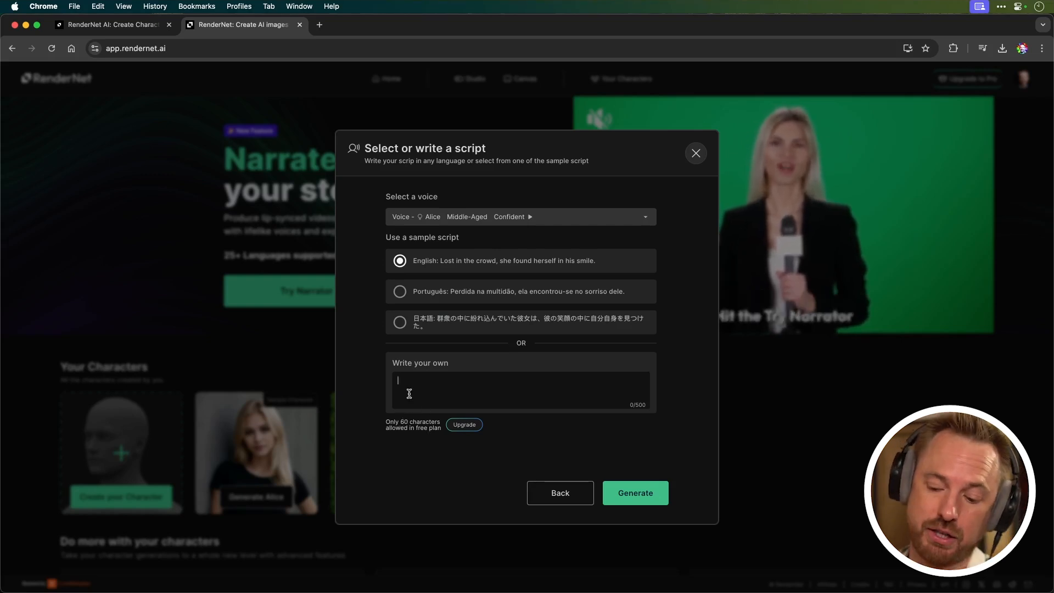
text(You should subscribe to Creator Magic. It's really cool!)
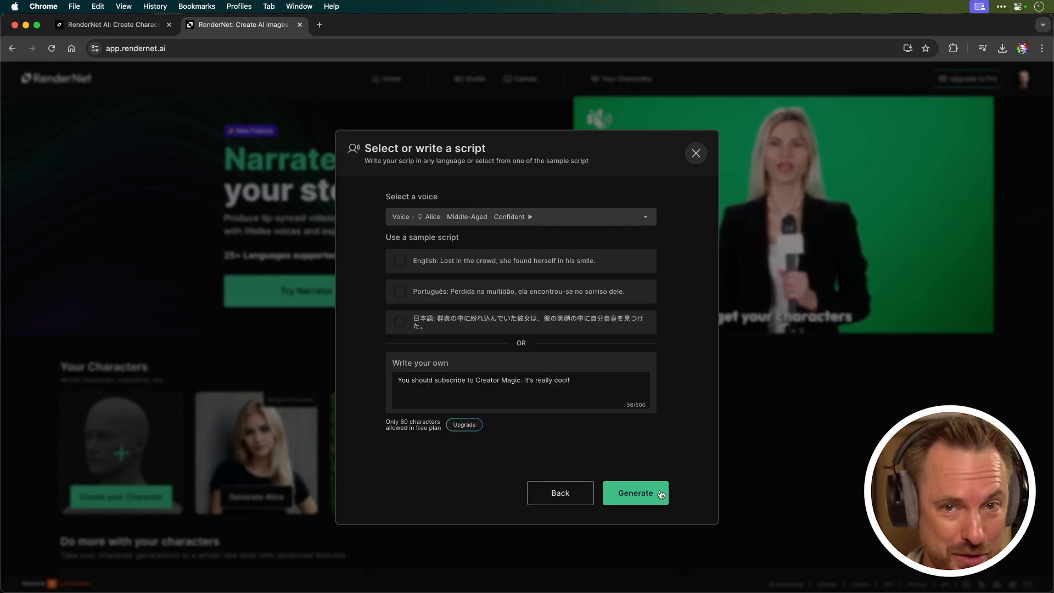
click(635, 493)
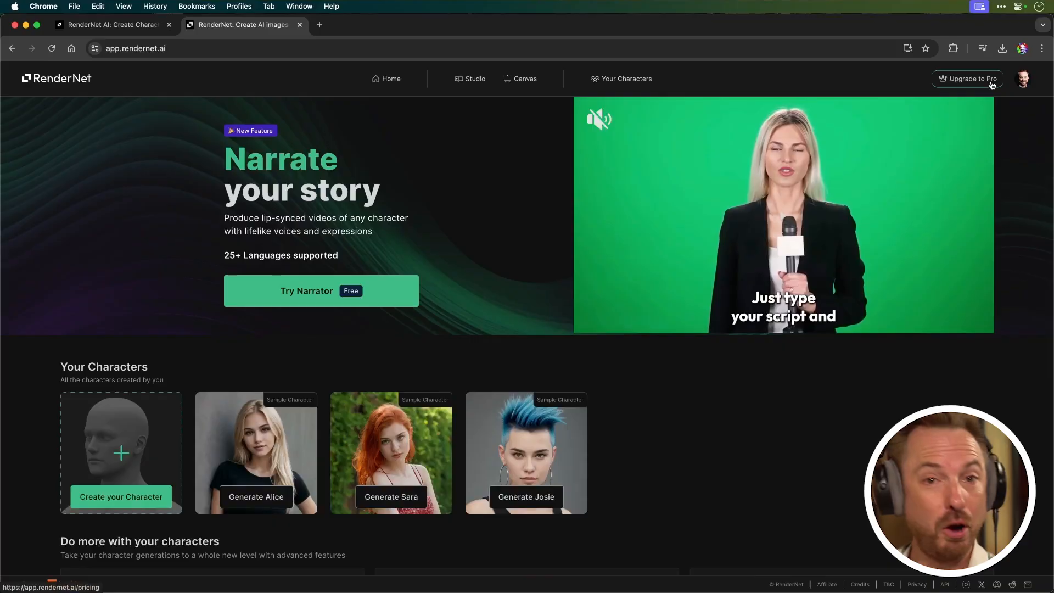
Close the Narrator dialog to return to the RenderNet home page.
click(970, 79)
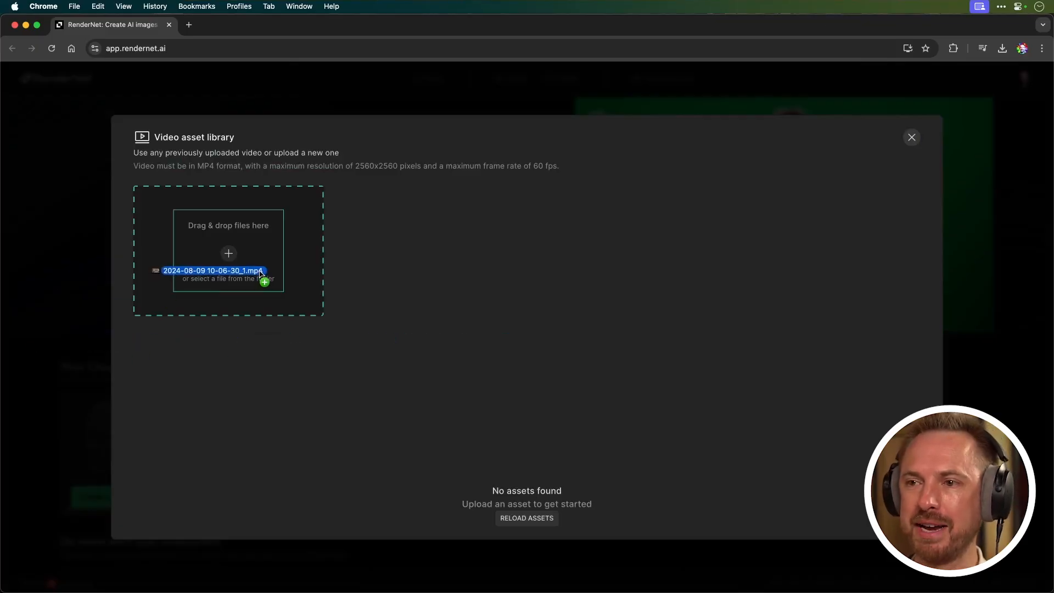
Generate a narrator video from the uploaded MP4 clip, keeping its face, voiced by Adam.
click(228, 269)
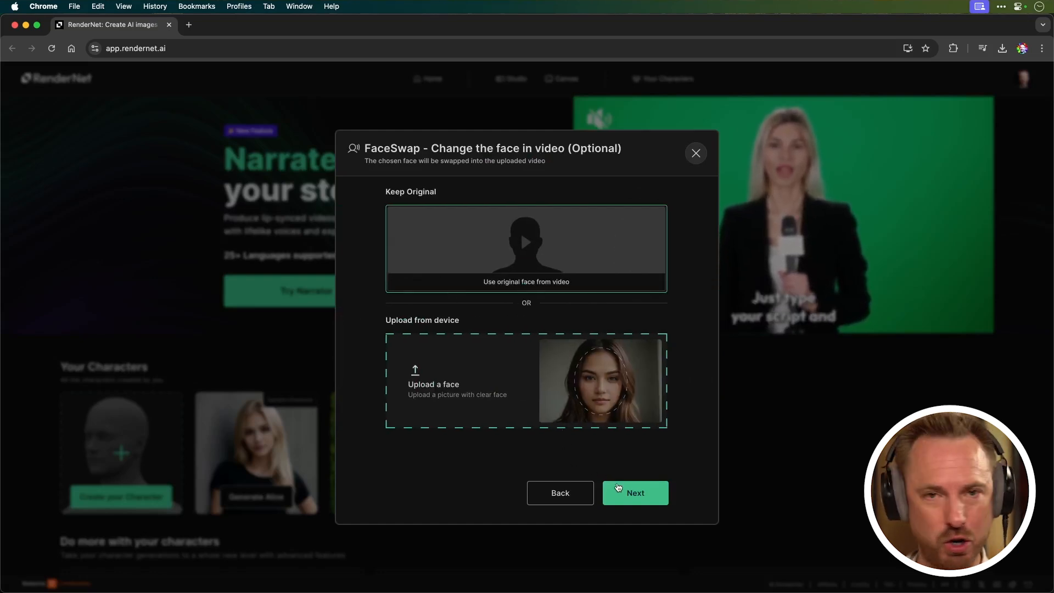
click(634, 493)
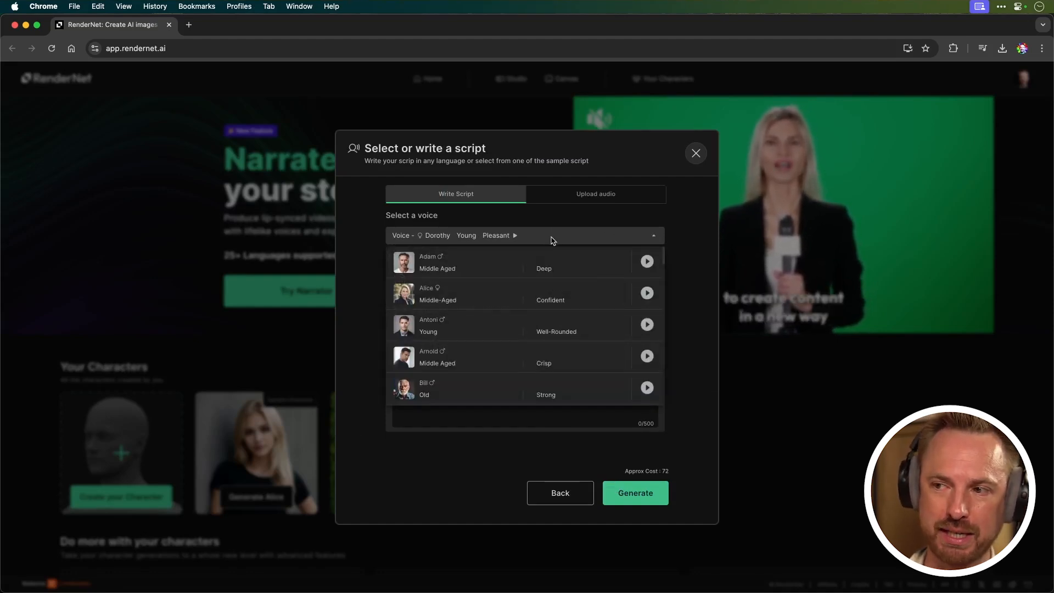
click(646, 261)
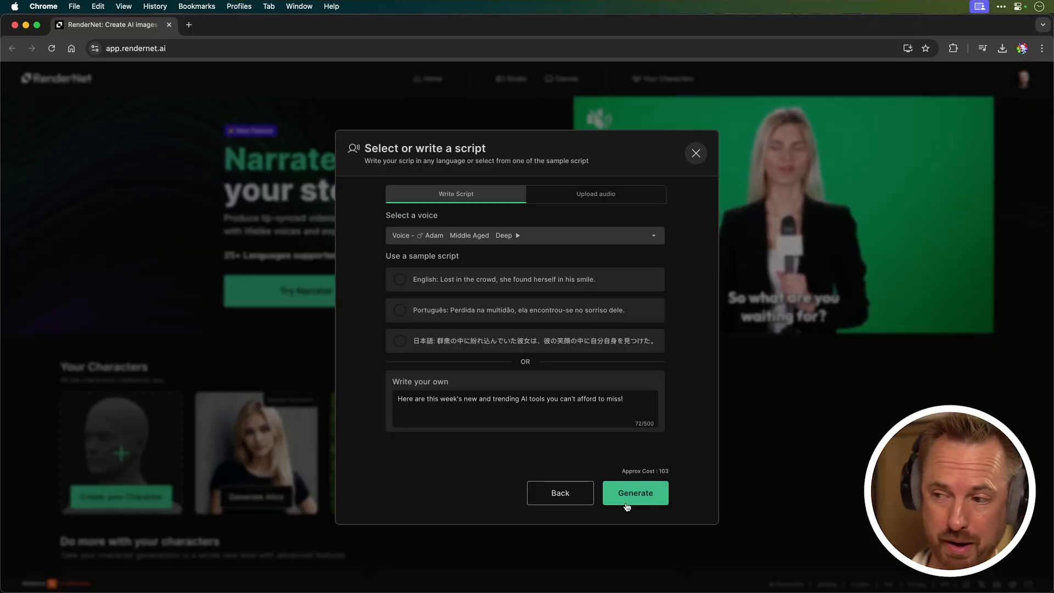
click(633, 493)
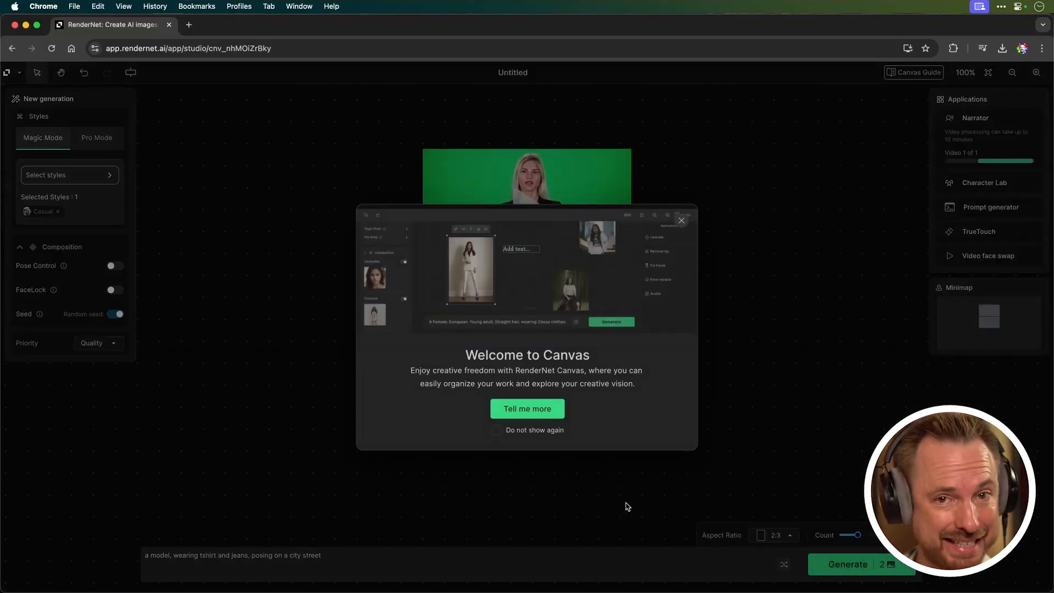
Dismiss the Welcome to Canvas popup and play the generated studio narration video.
click(680, 221)
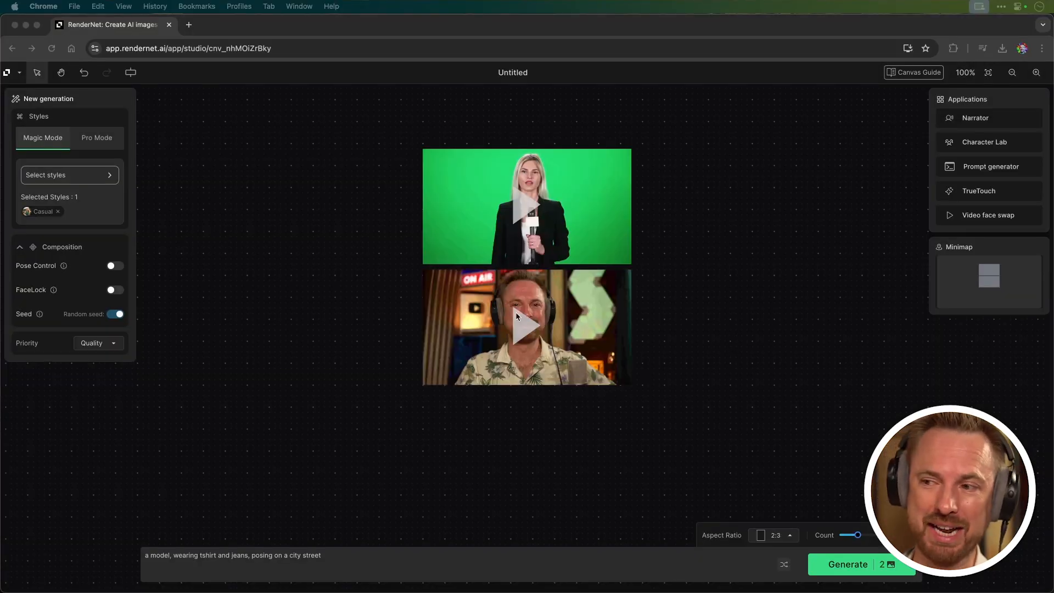
click(975, 118)
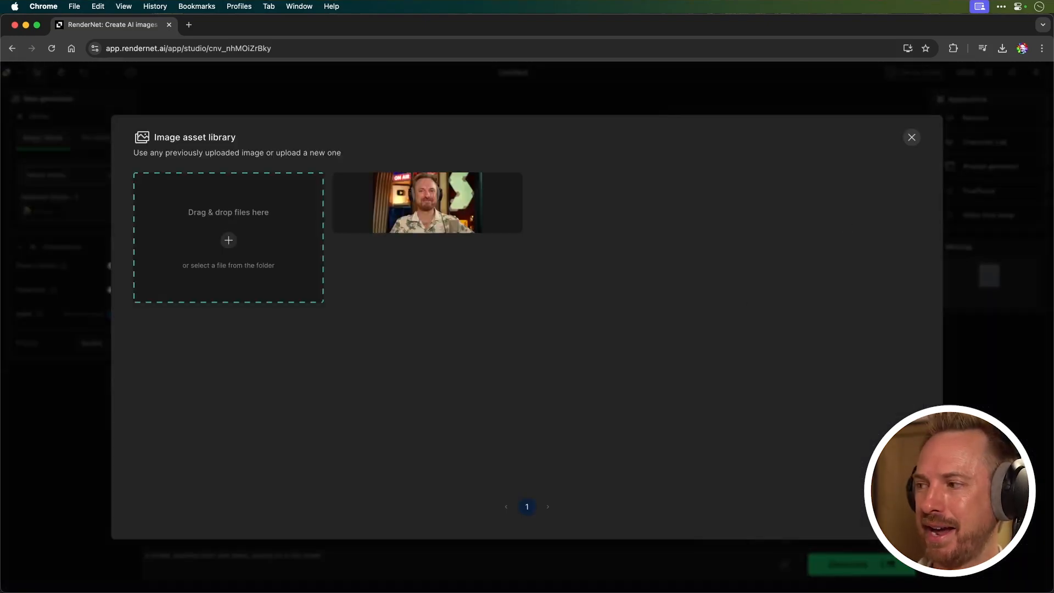
Upload a headshot photo as the swap face and choose the Arnold voice.
click(228, 240)
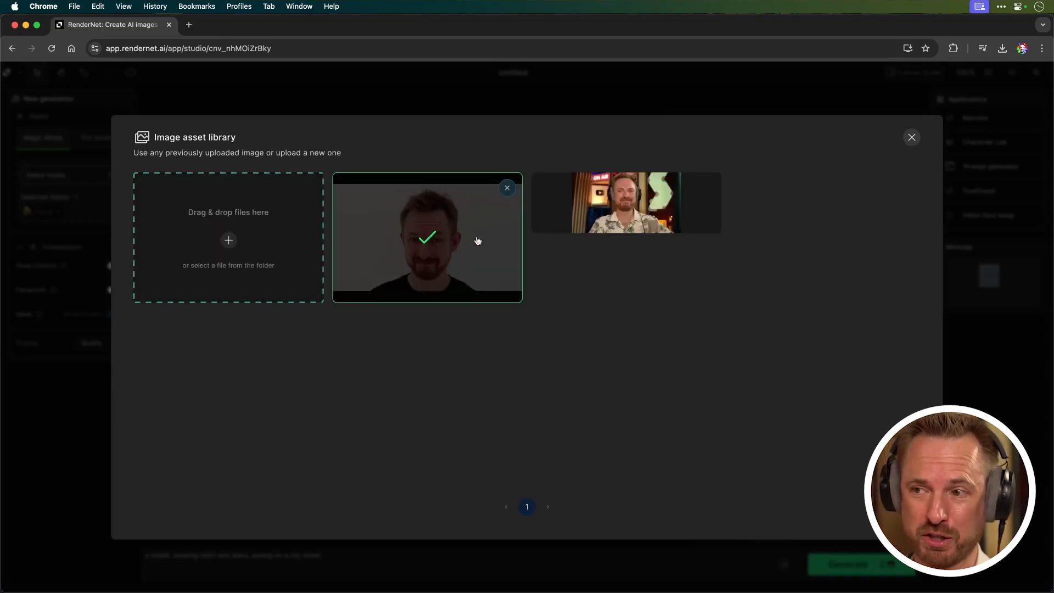
click(911, 137)
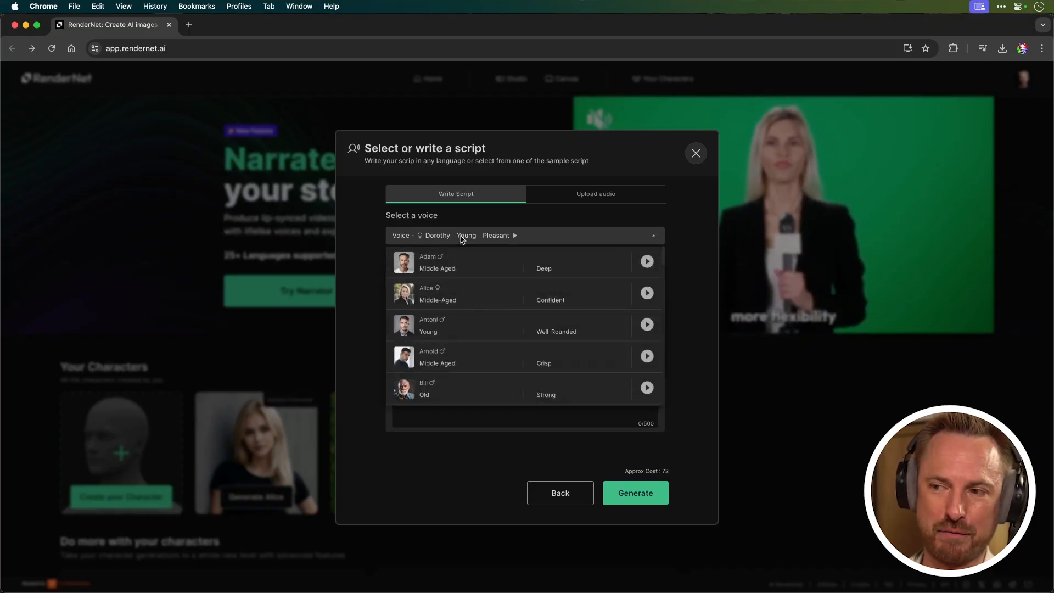
click(646, 357)
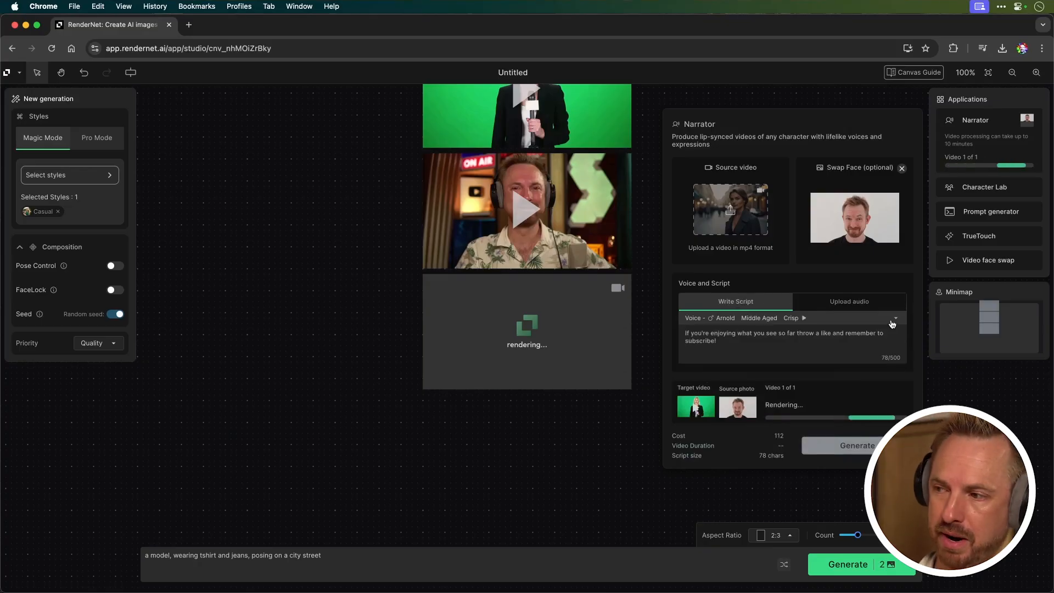
Submit the face-swapped Arnold like-and-subscribe video and watch the Narrator panel render.
click(894, 317)
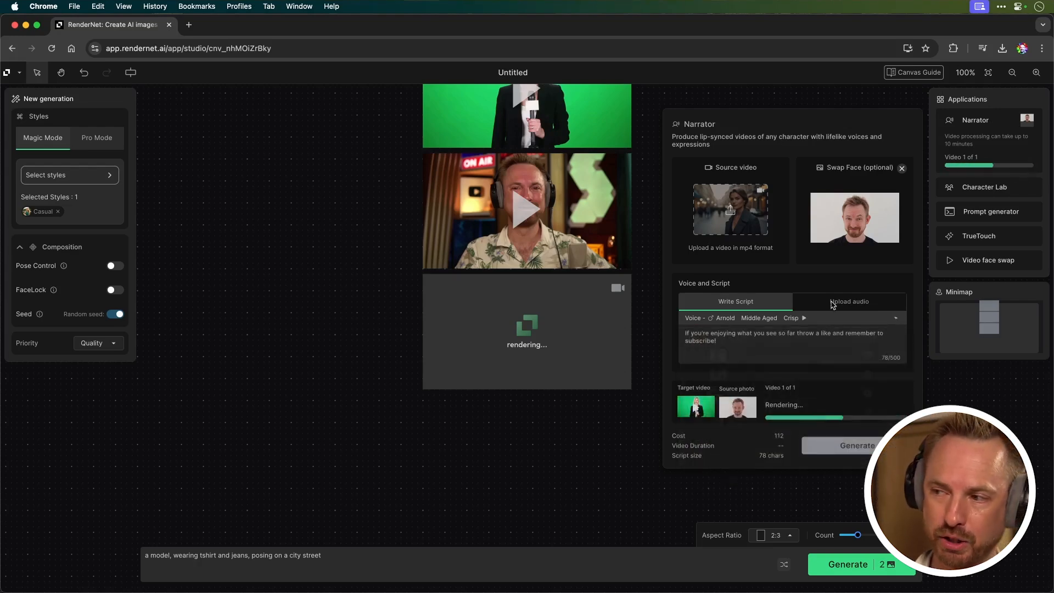
click(848, 301)
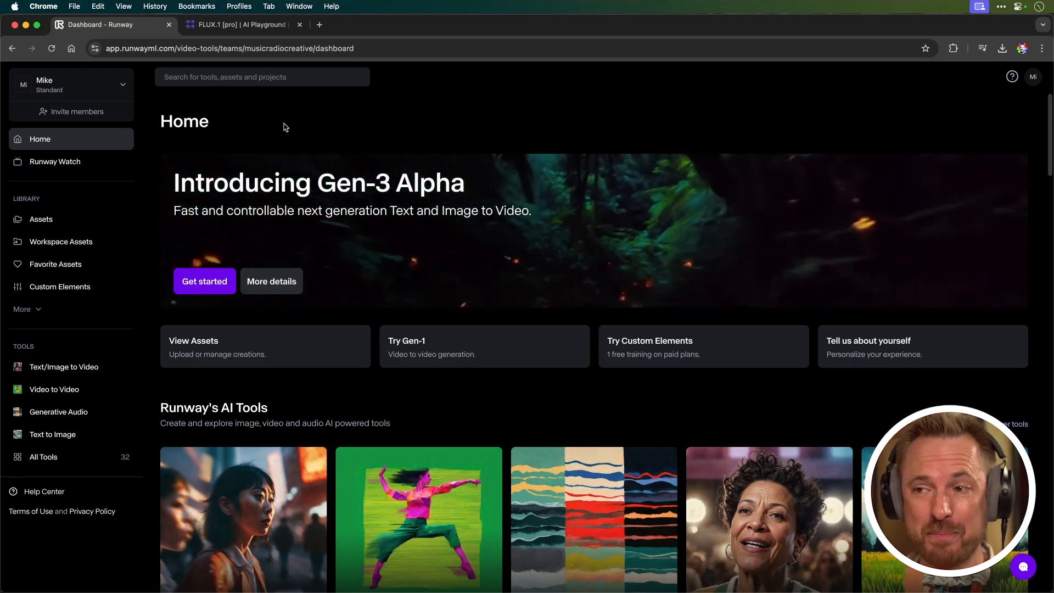
Open Runway's Gen-3 Alpha Text/Image to Video, then switch to the FLUX.1 [pro] playground.
click(204, 281)
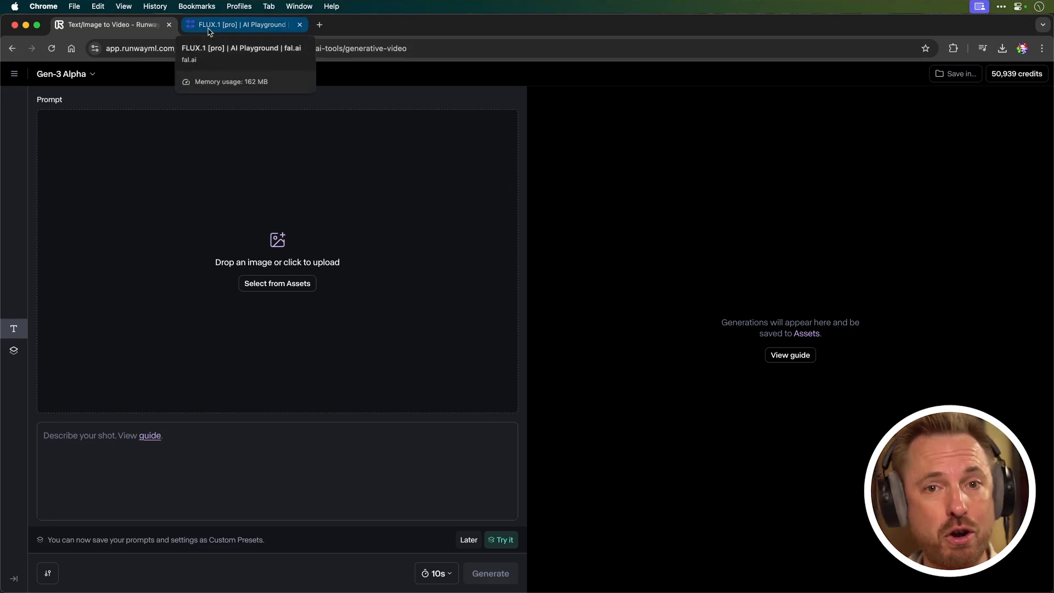
click(240, 24)
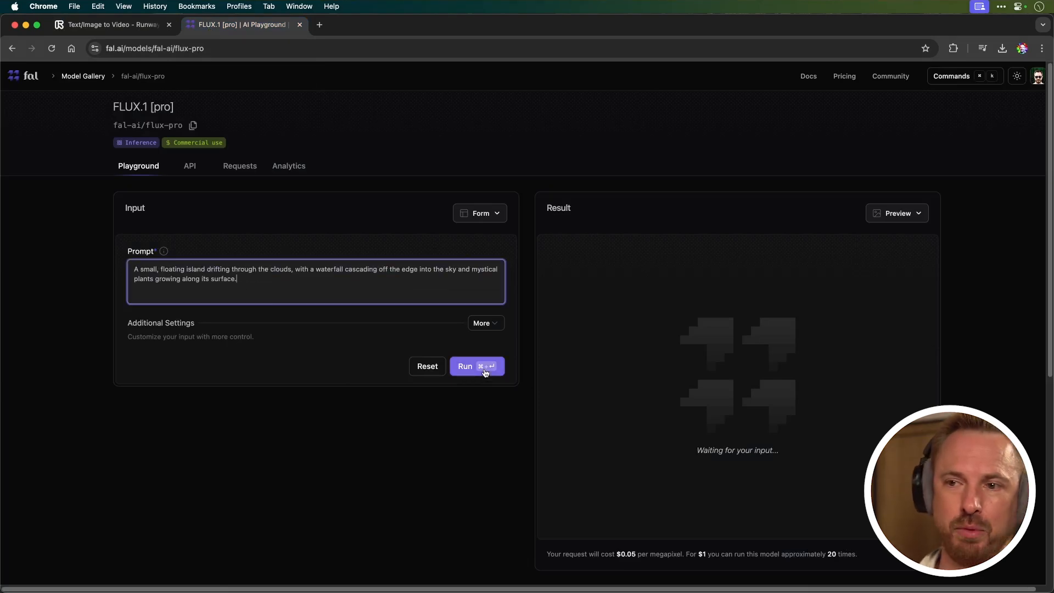
Run FLUX.1 [pro] on the floating-island prompt, then return to Runway.
click(476, 366)
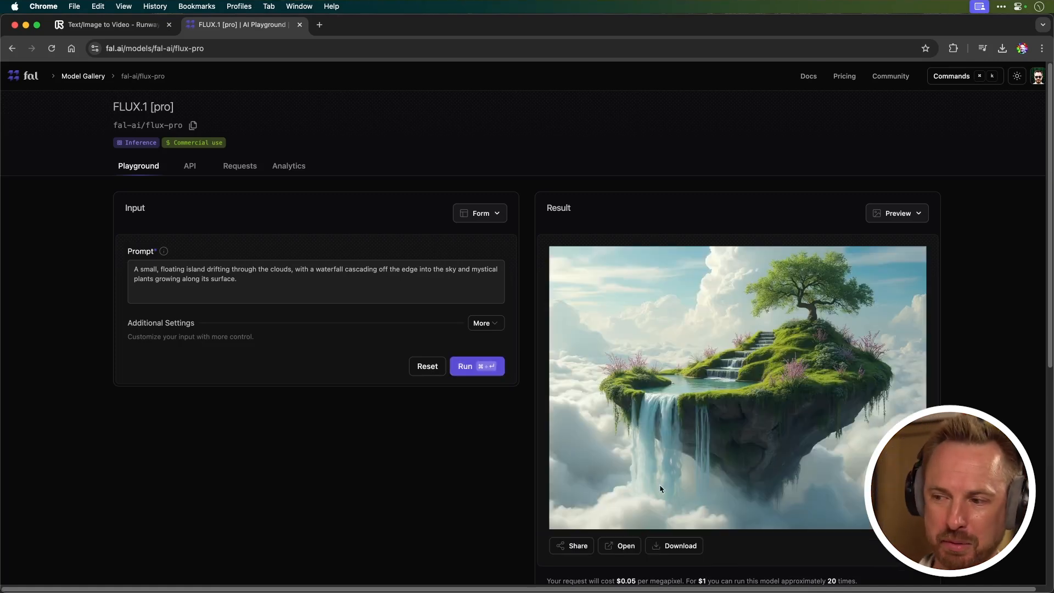
click(111, 25)
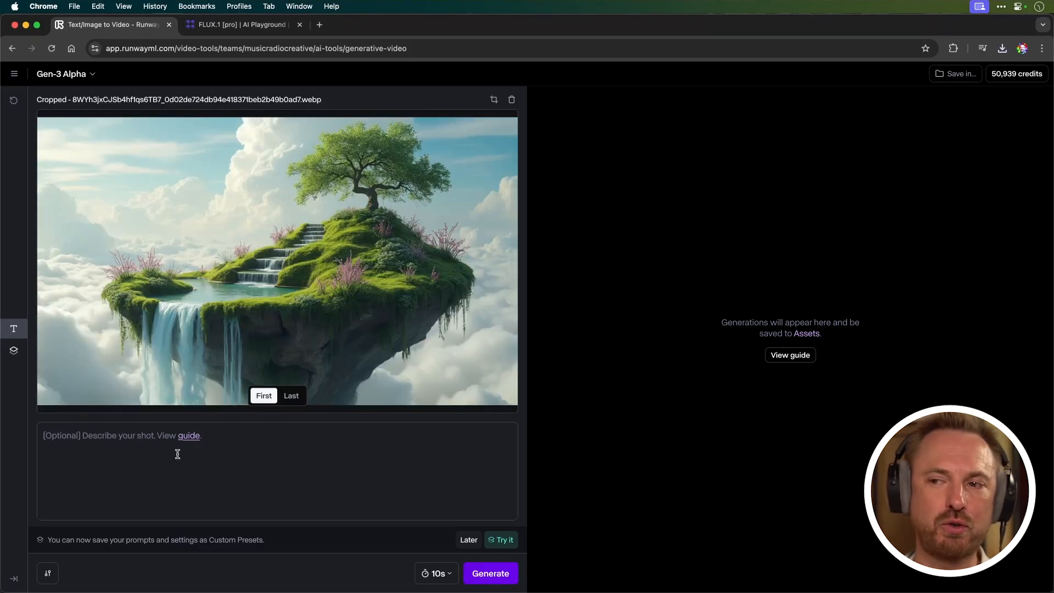
Generate the floating-island Gen-3 video, then start a headshot-based prompt beginning 'Man'.
click(490, 572)
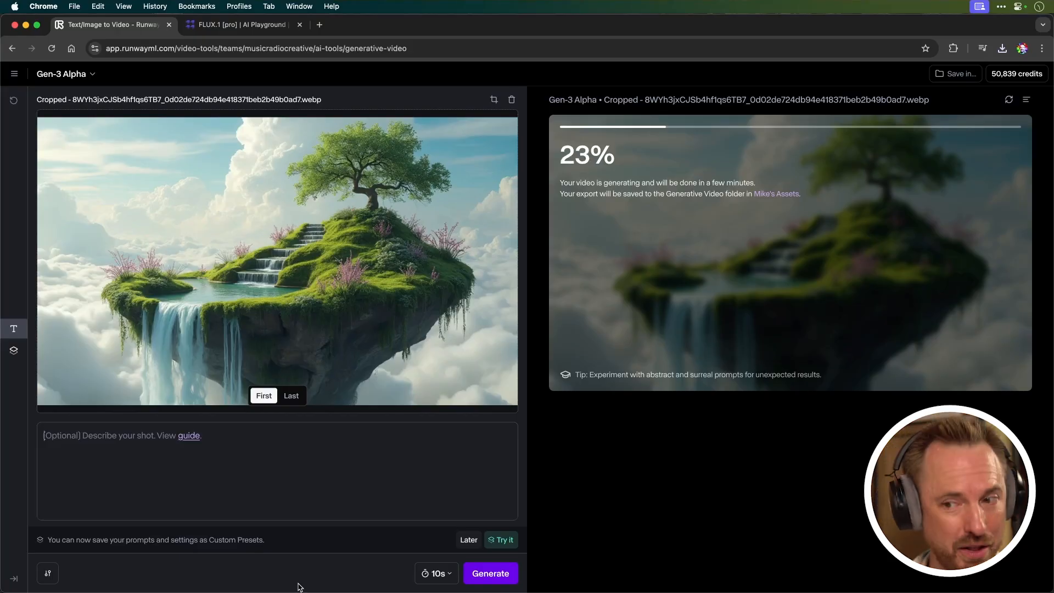
click(435, 572)
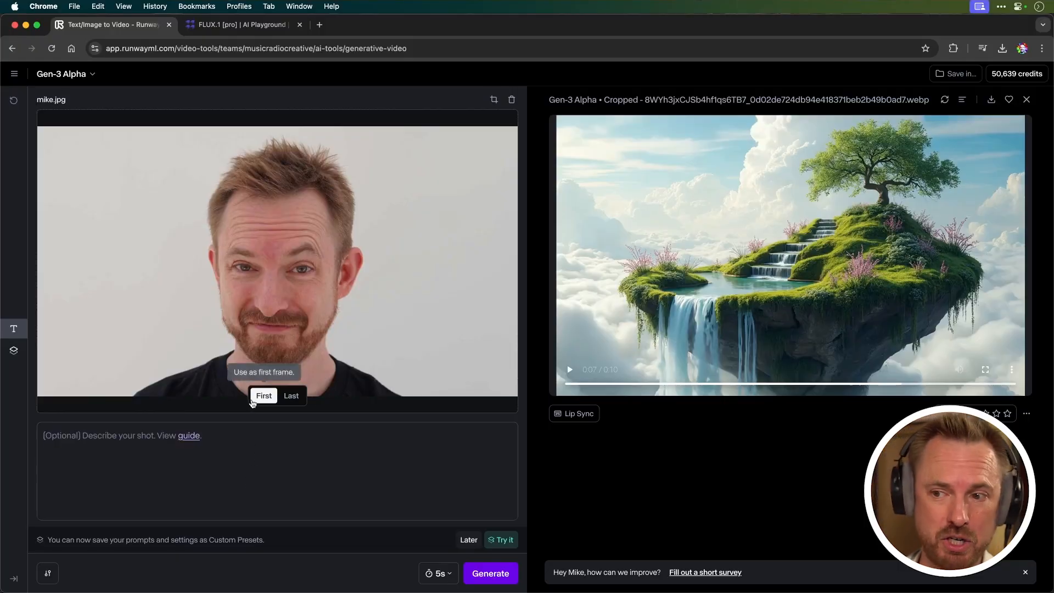
text(Man)
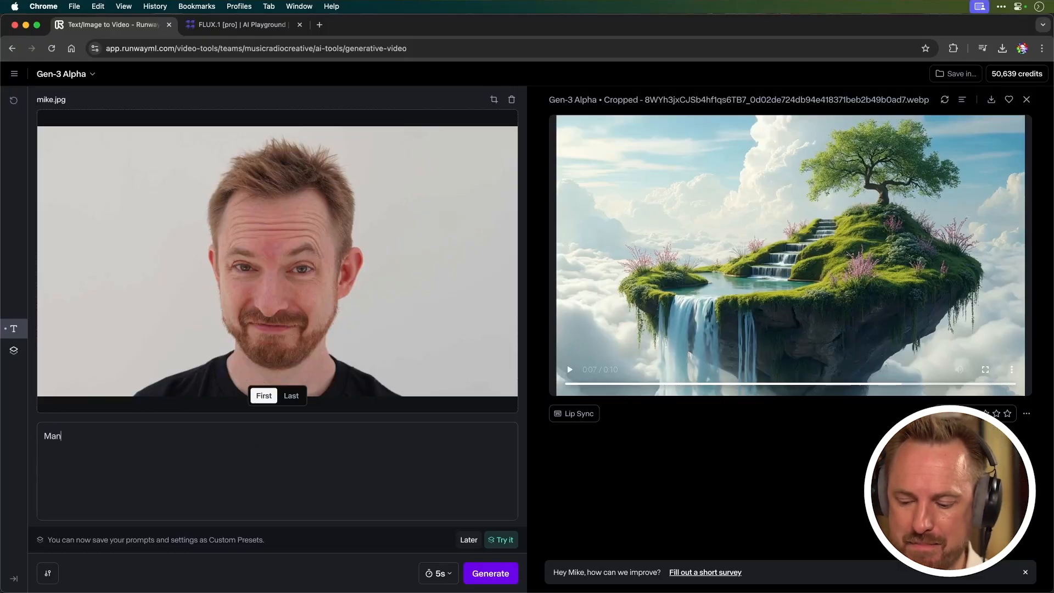
Generate the man-changes-into-a-robot video and download the moonlit stone-circle FLUX image.
text(chnages into)
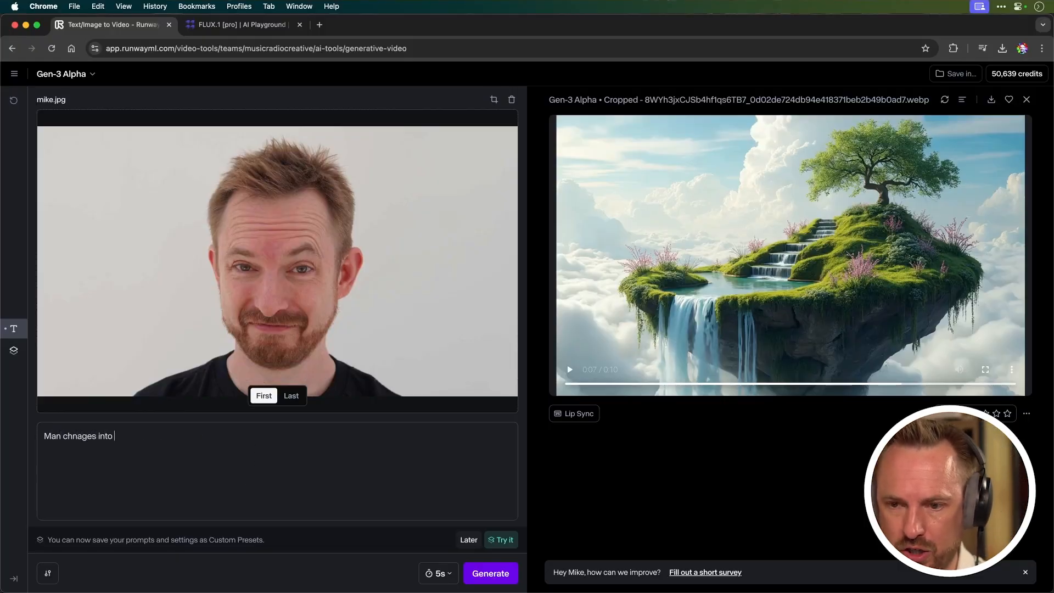
text(a complete robot.)
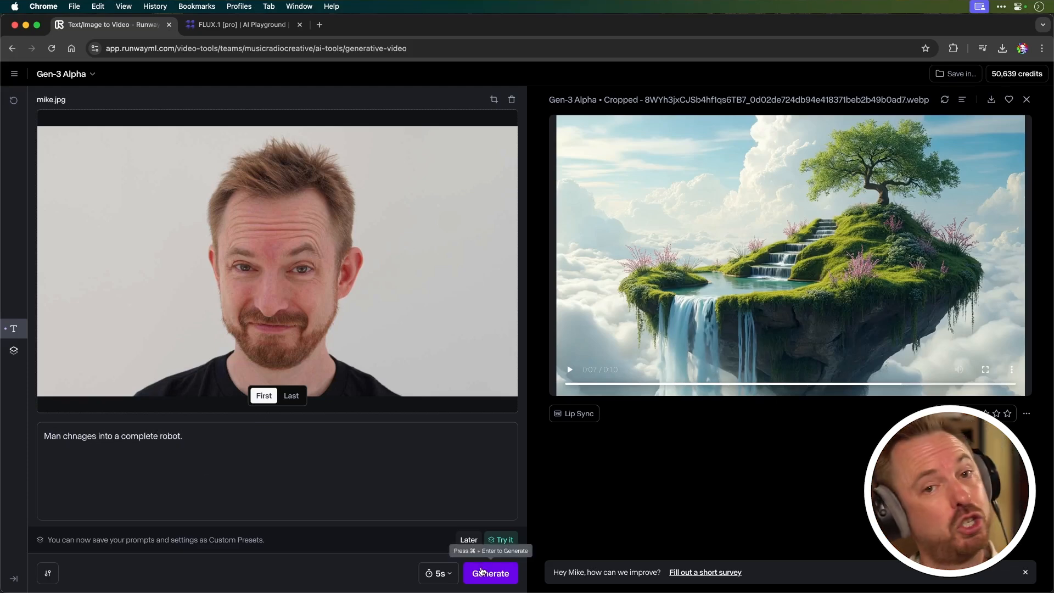
click(244, 24)
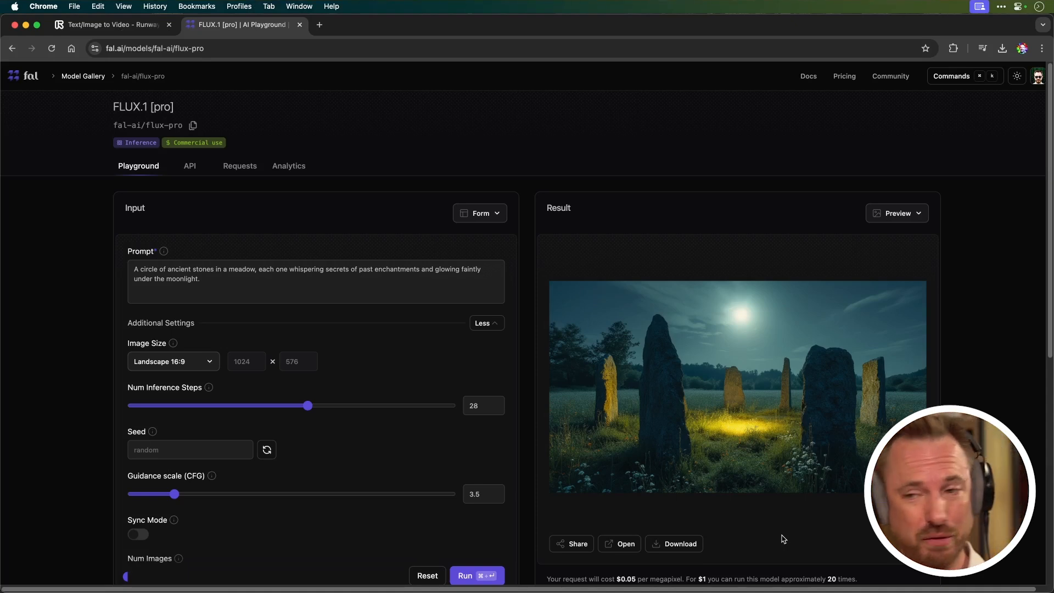
mouse_move(679, 544)
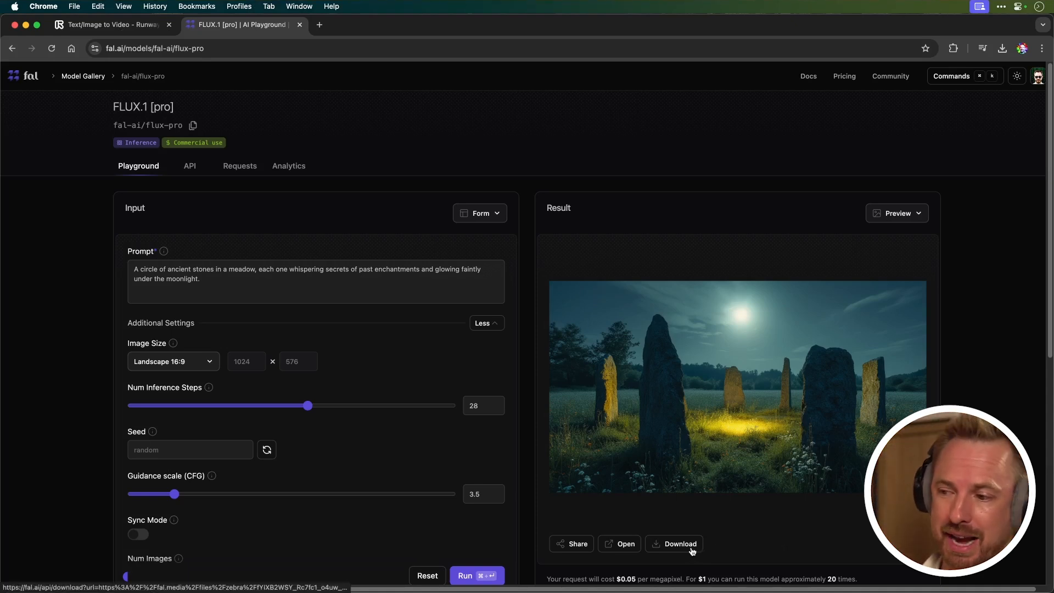
click(110, 25)
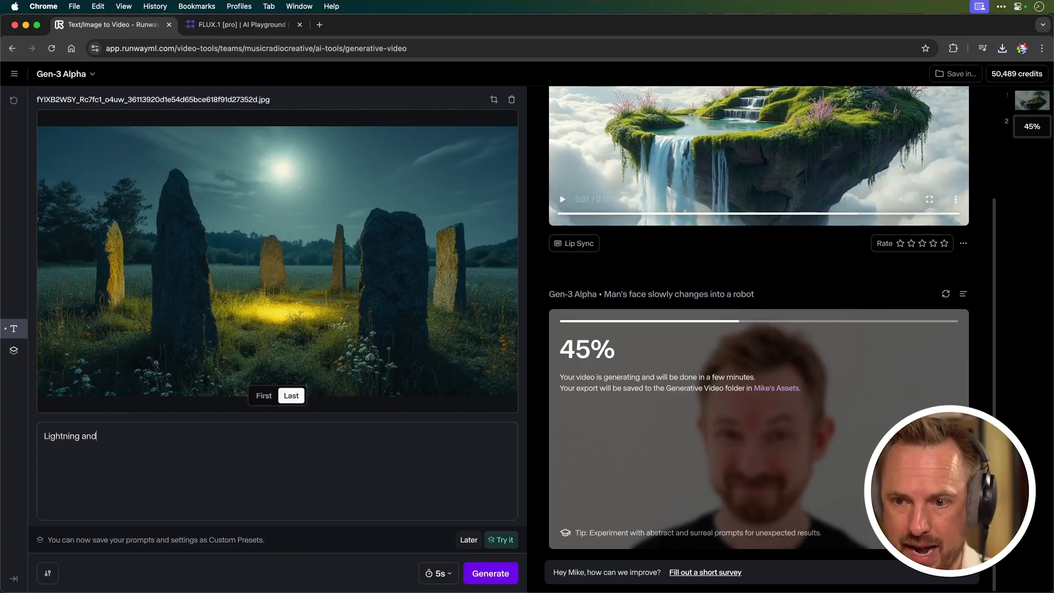
Queue the 10-second 'Lightning and heavy rain' clip, then start a new 'Night transform' prompt.
text(heavy rain)
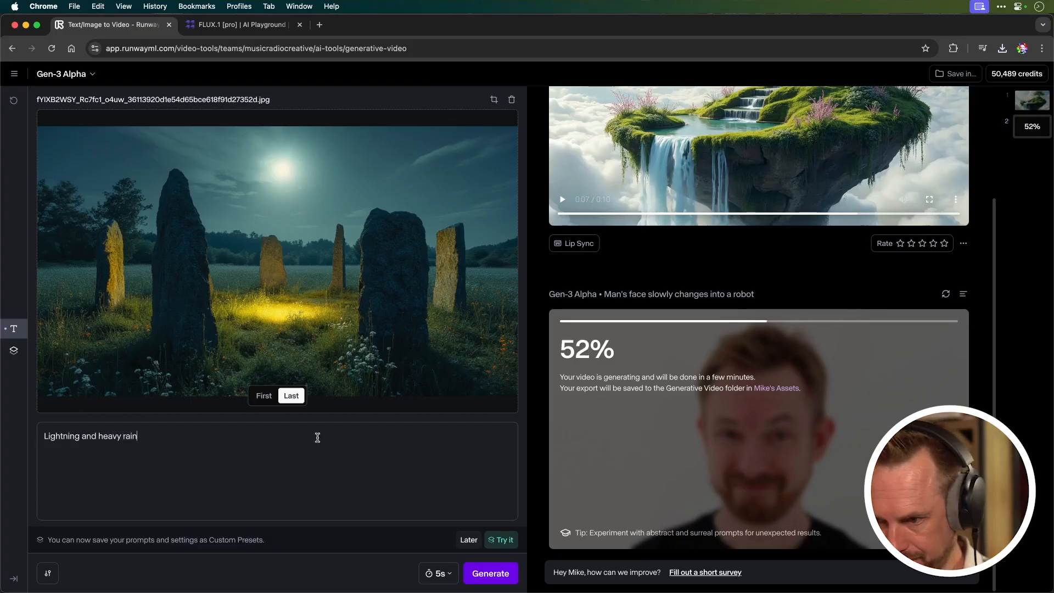
click(437, 572)
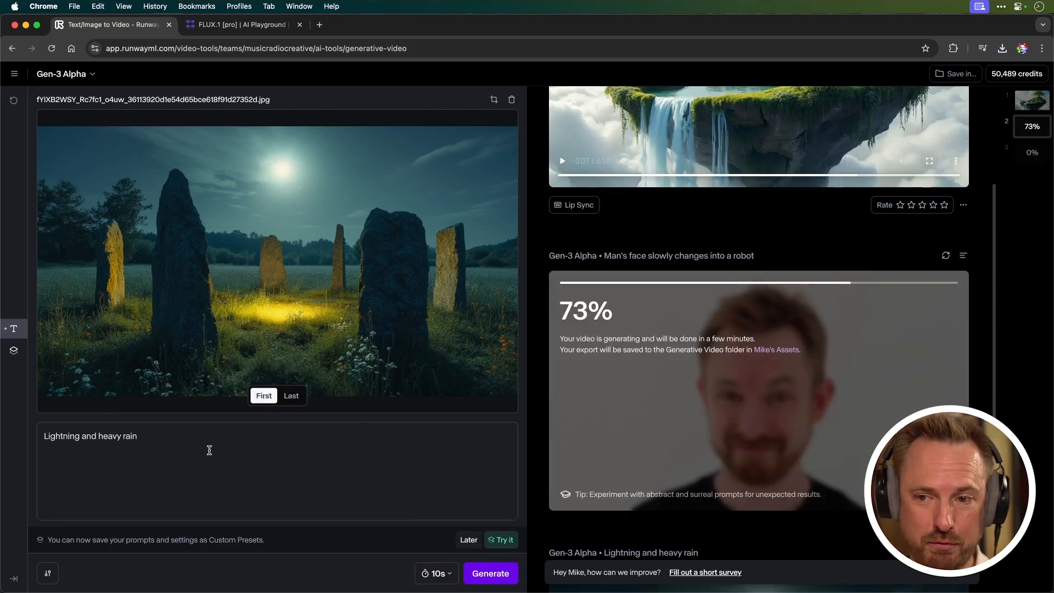
text(N)
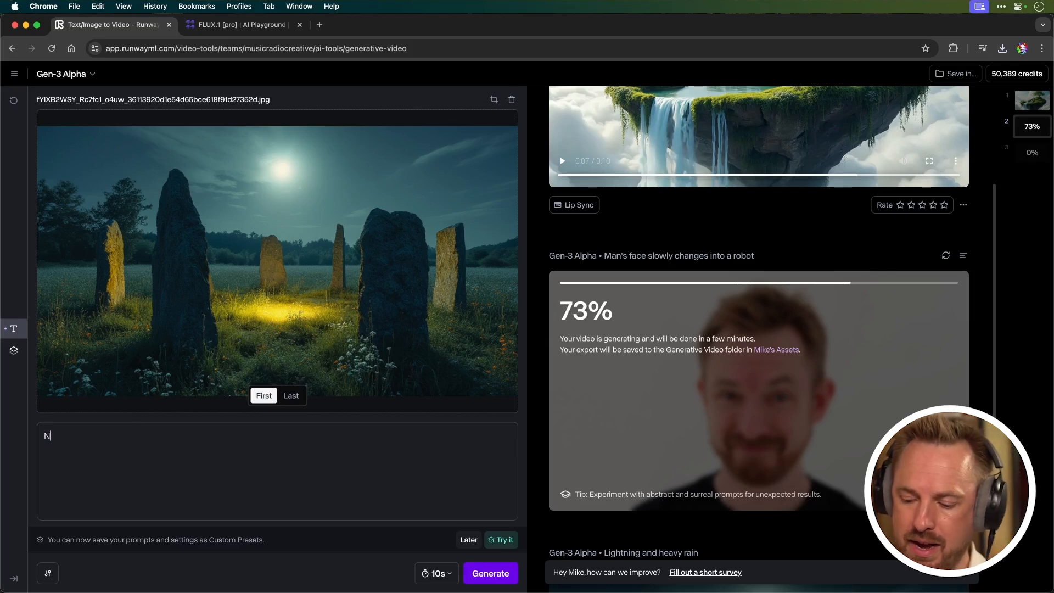
text(ight transform)
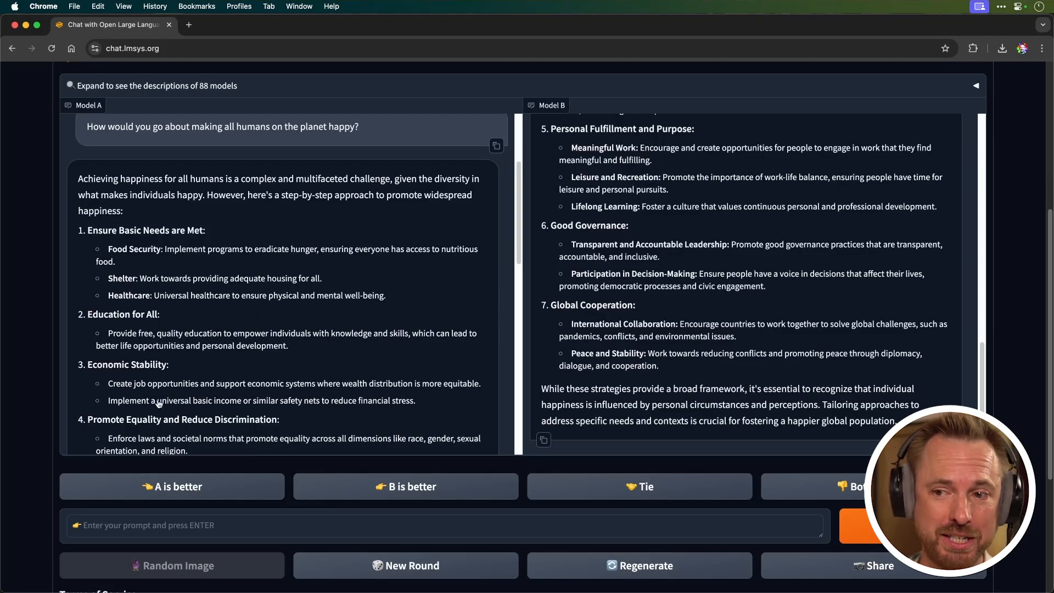
Vote on the two answers and select the revealed Model A name (sus-column-r).
double_click(198, 400)
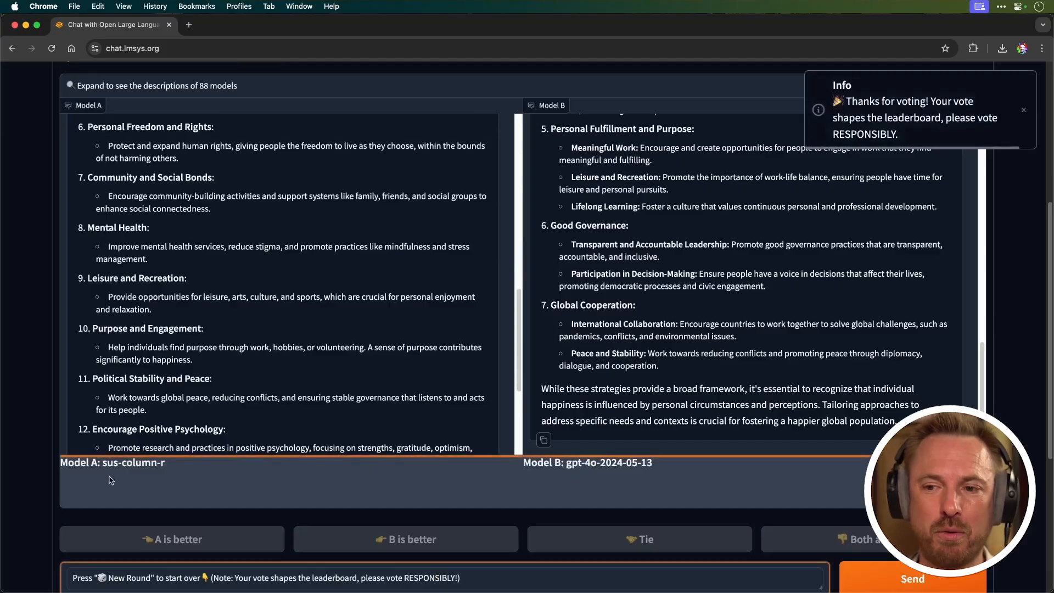
double_click(131, 462)
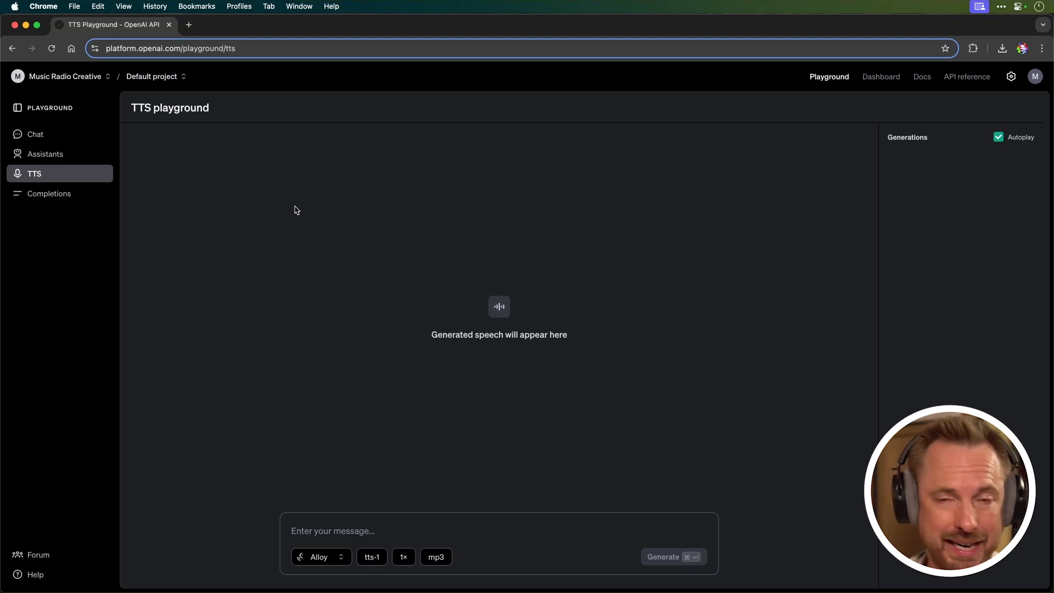
Confirm the Alloy voice and the standard tts-1 model.
click(319, 557)
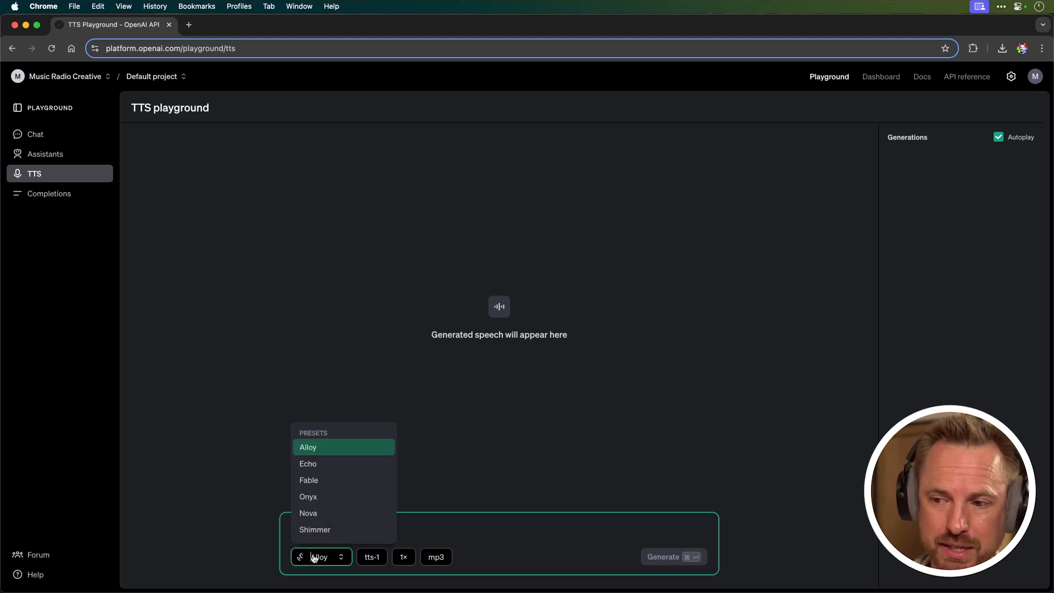
click(308, 447)
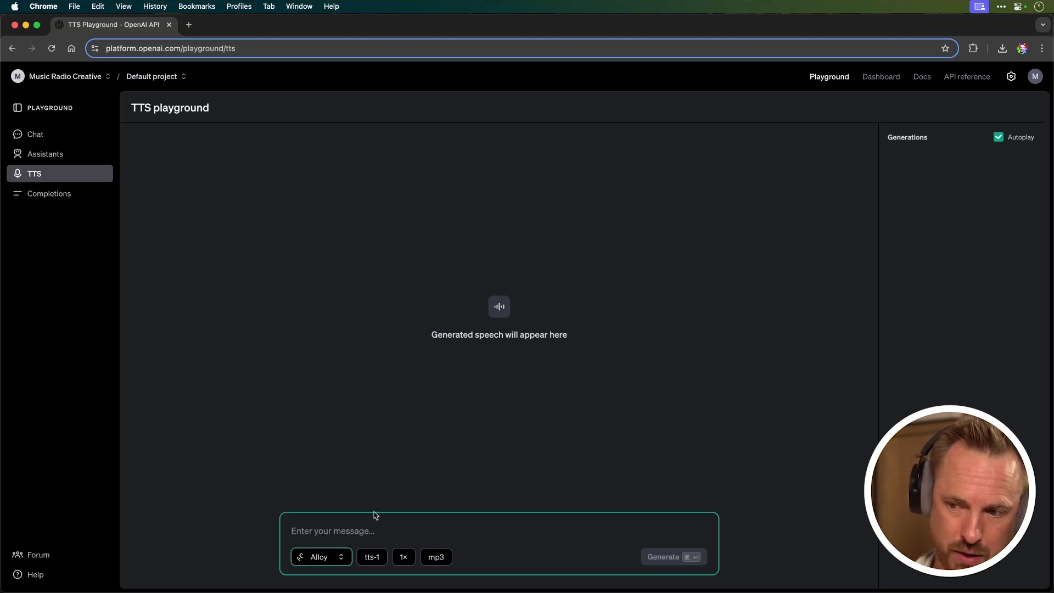
click(371, 556)
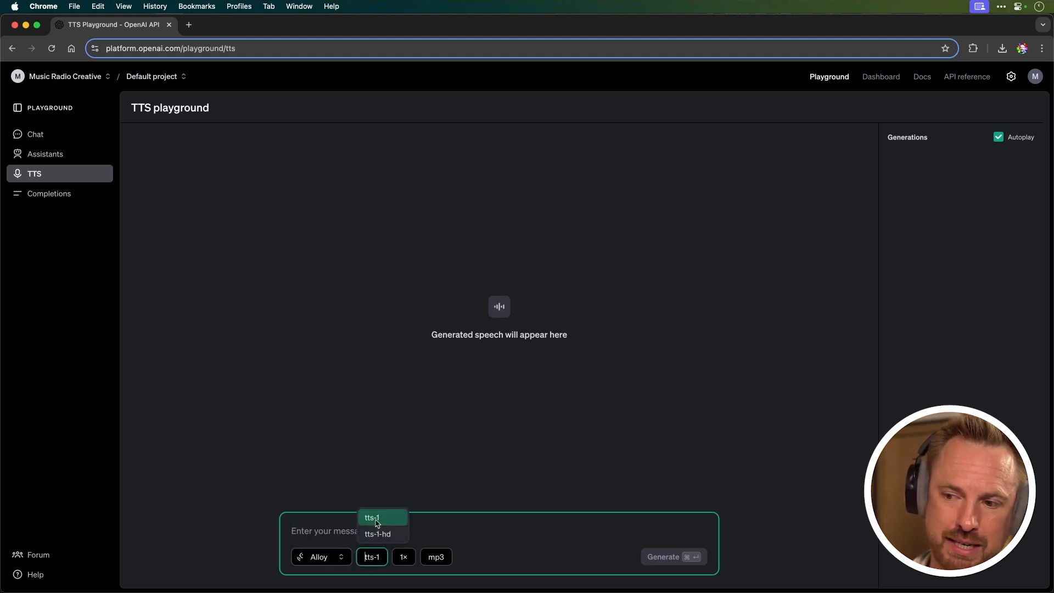
click(372, 517)
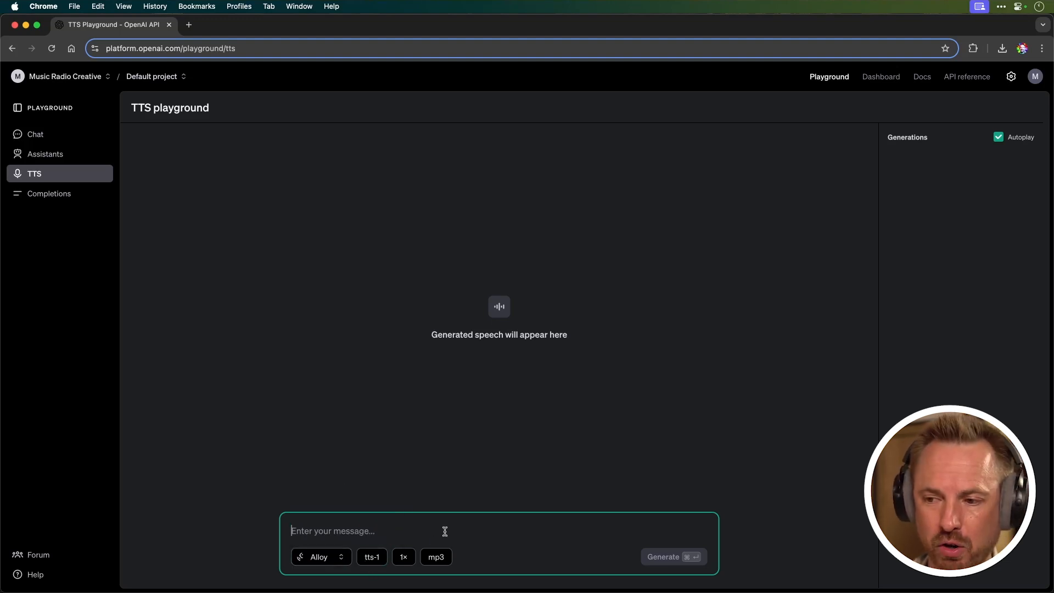
Enter the Creator Magic thank-you message, generate the speech, and download the audio.
click(435, 557)
text(This is Creator Magic. Thanks for watching and remember to subscribe.)
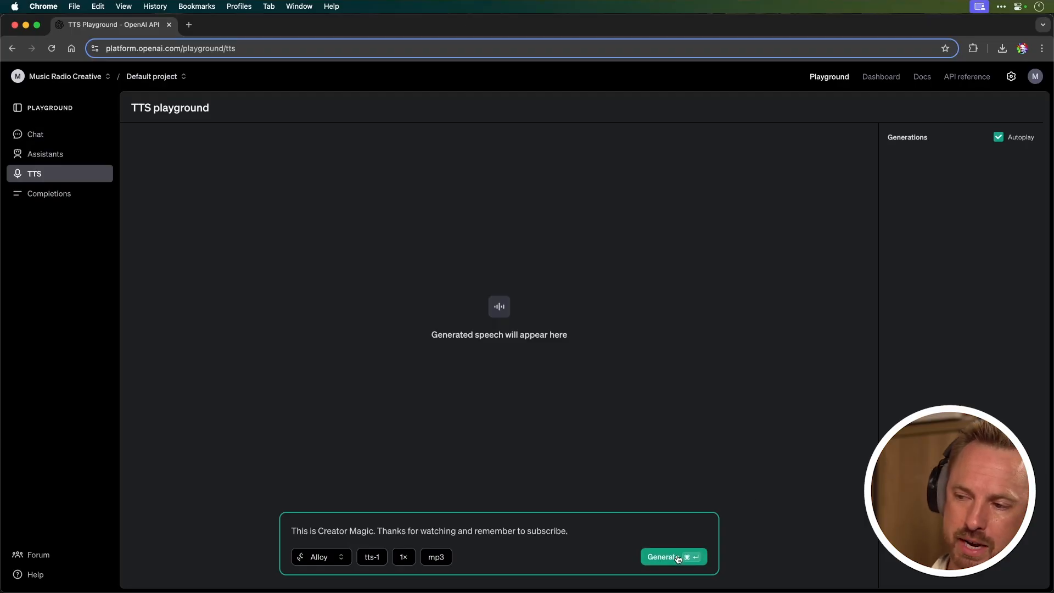
click(673, 556)
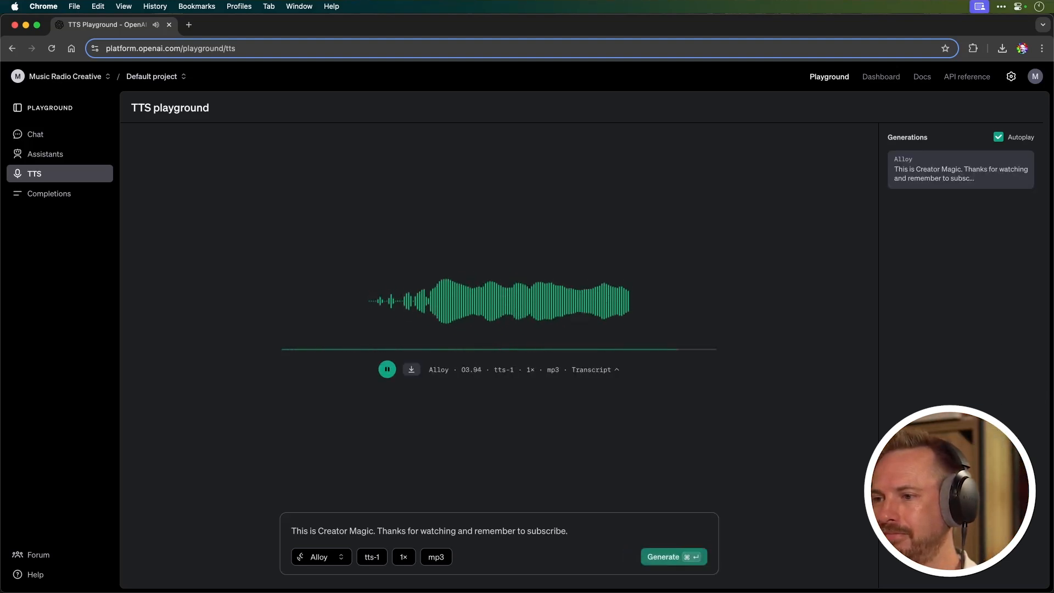
click(387, 369)
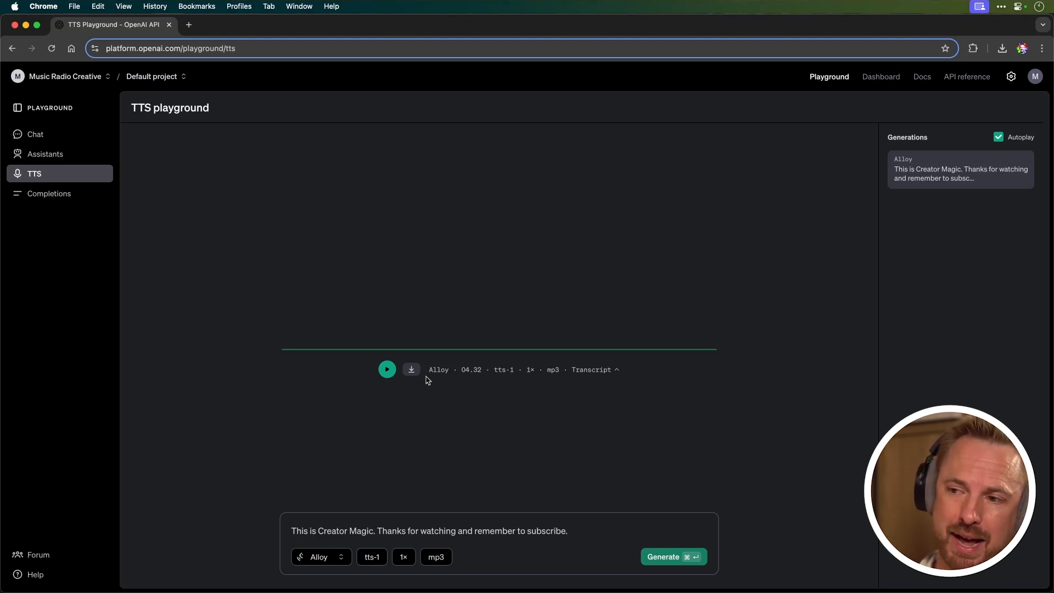
mouse_move(506, 445)
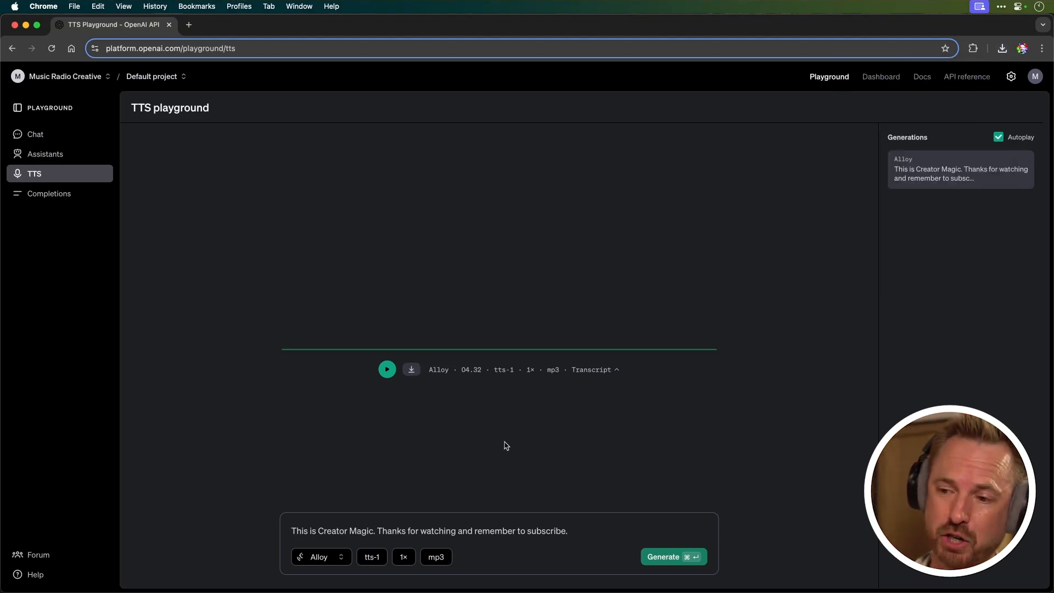
Replace the message with the links-in-description text and generate with tts-1-hd at 2× speed.
triple_click(428, 530)
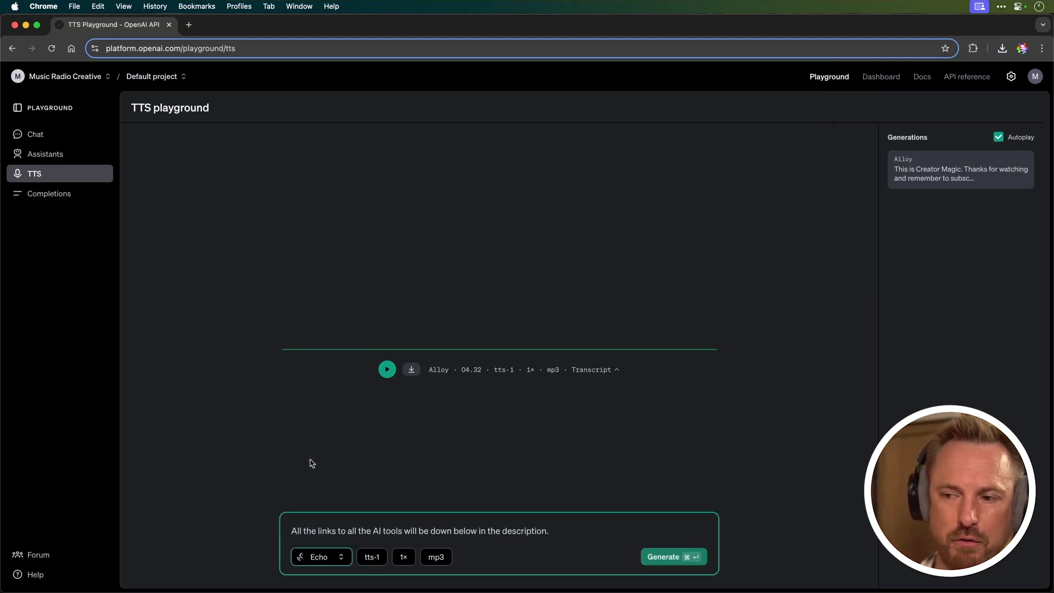
click(371, 556)
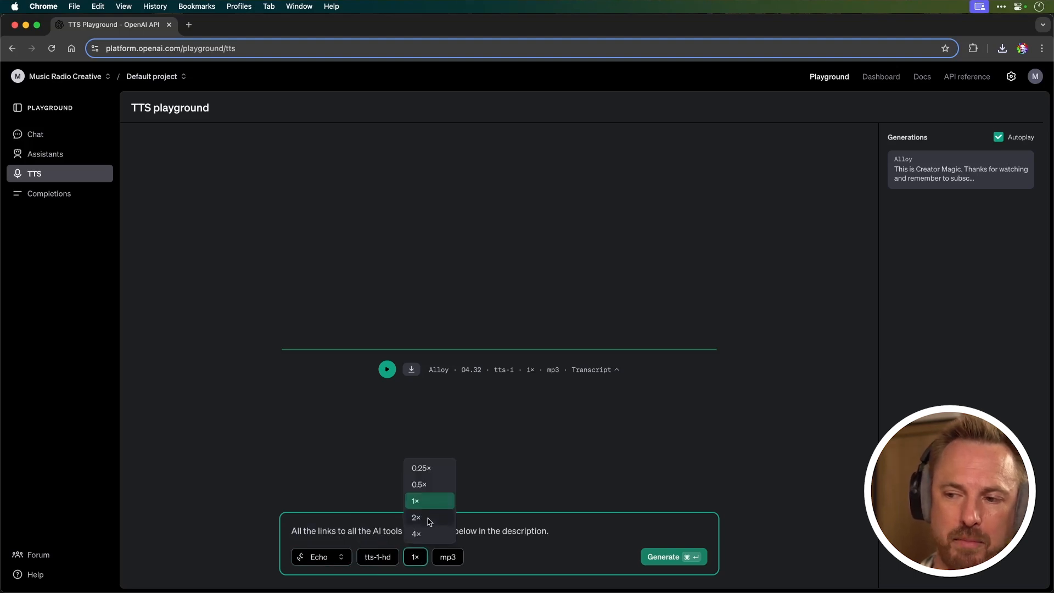
click(415, 517)
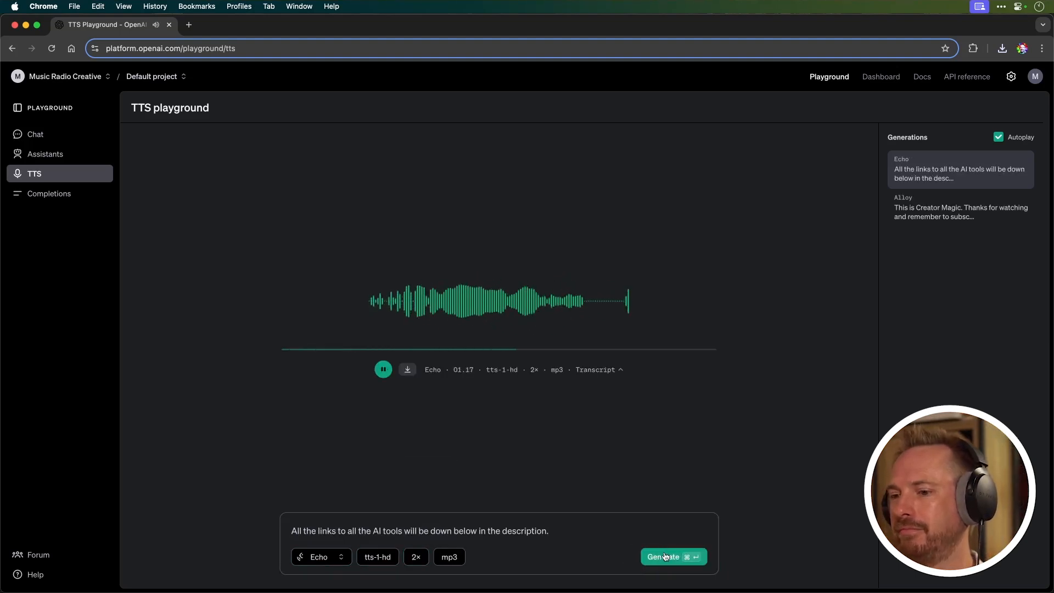
Return the speaking speed to 1× and switch to the Echo voice.
click(416, 557)
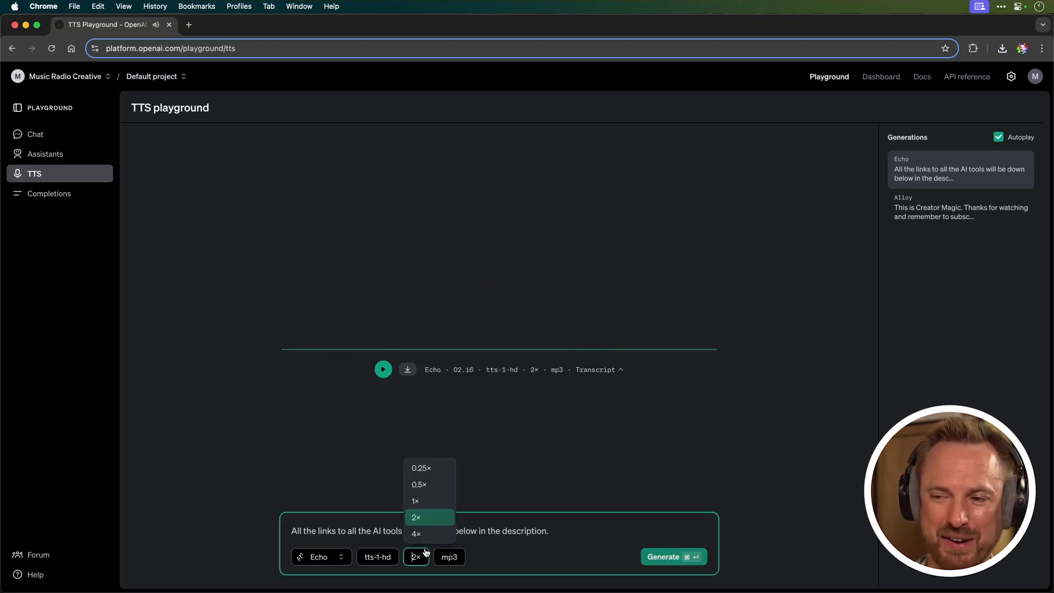
click(416, 501)
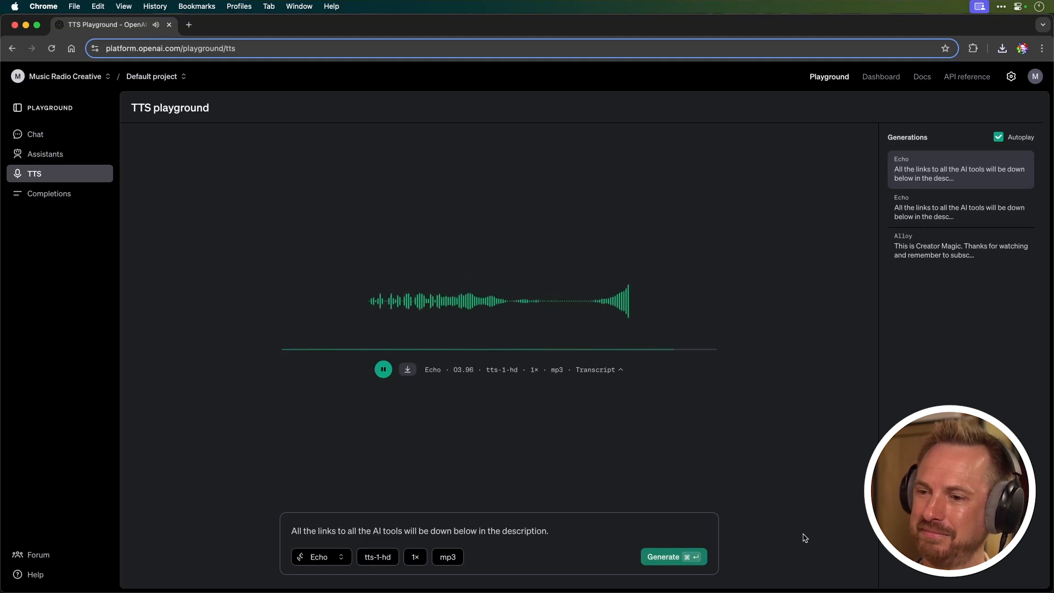
click(320, 557)
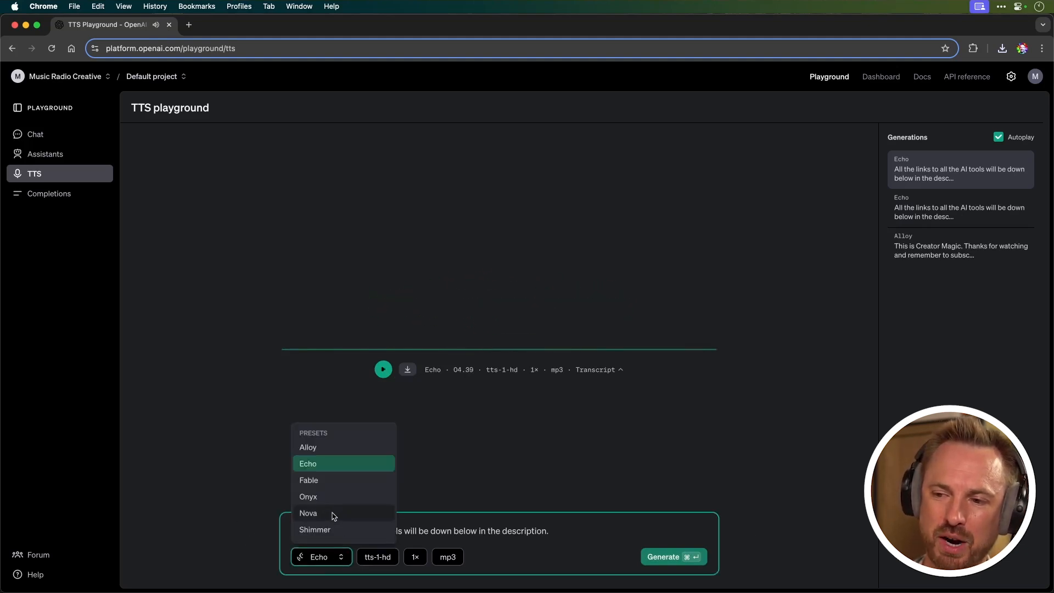
click(307, 512)
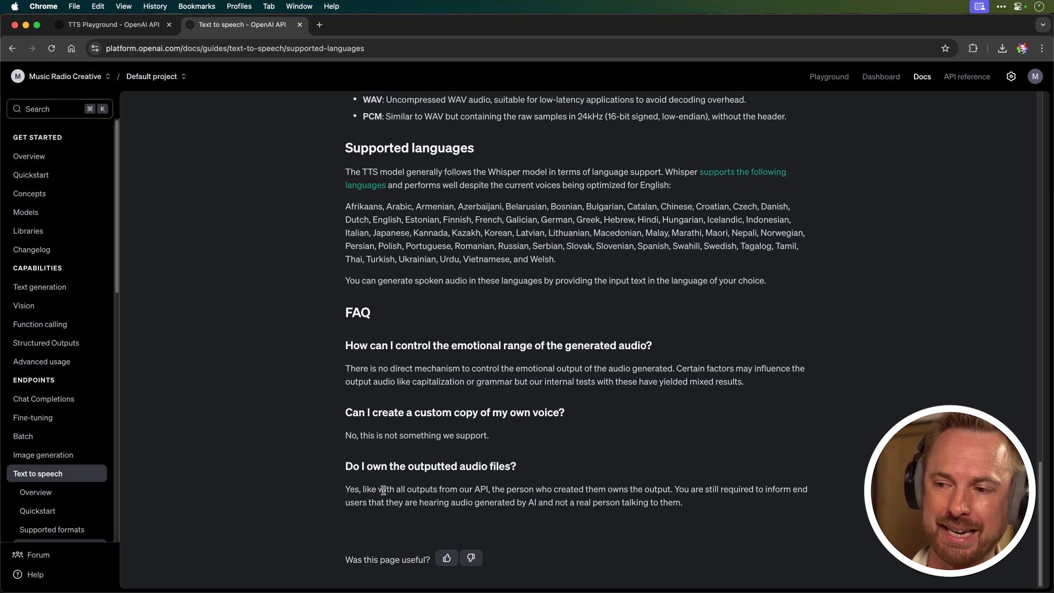
mouse_move(486, 491)
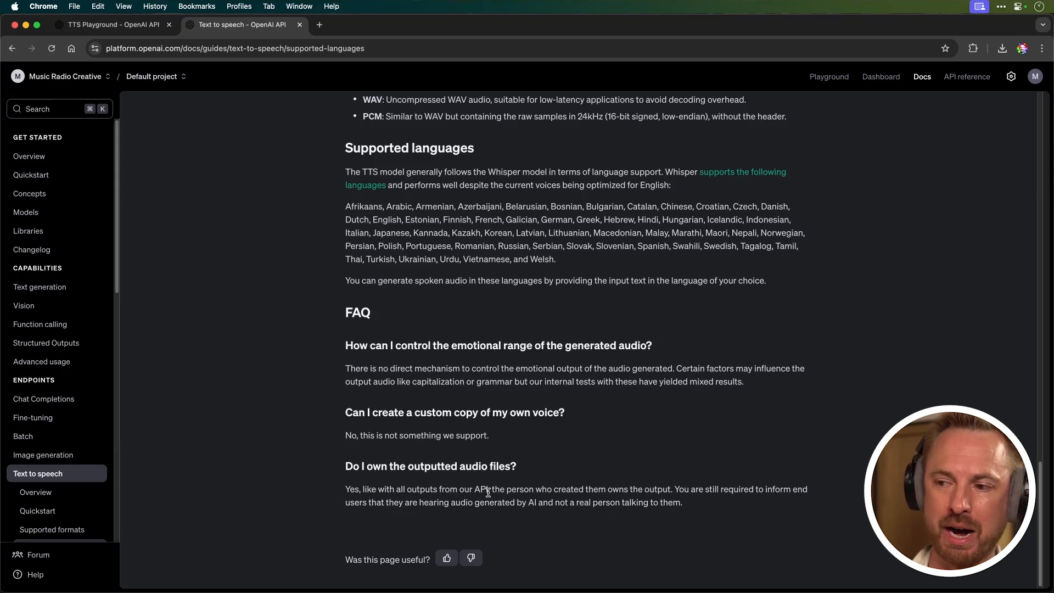